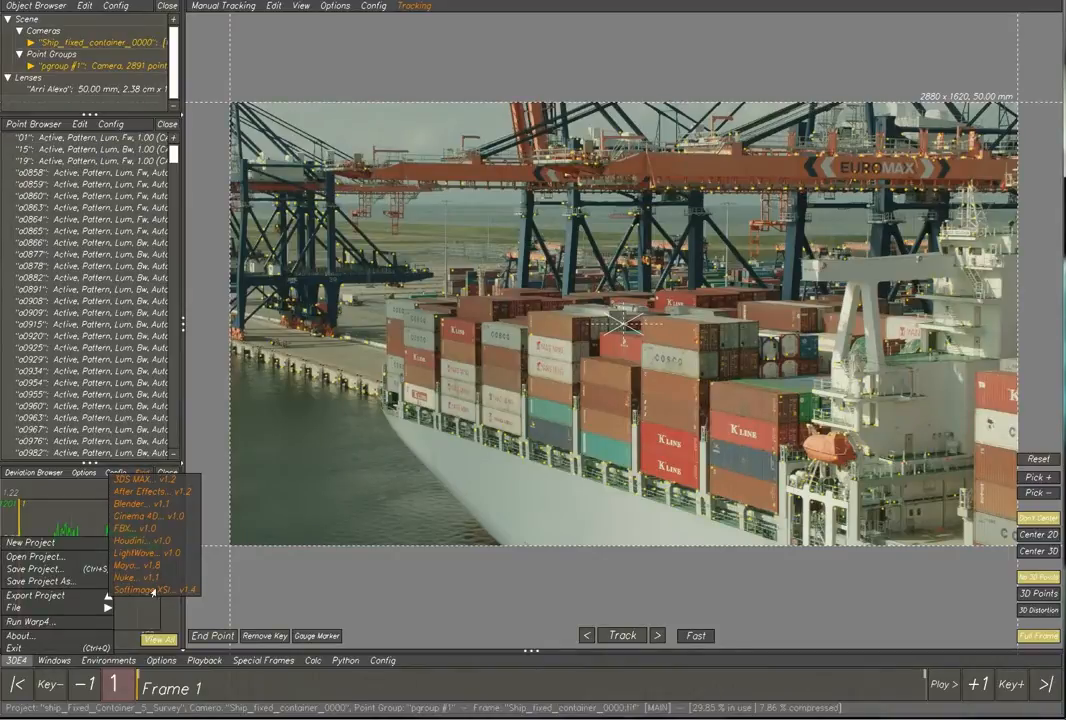
- Export the 3DE4 track for Nuke as Tutorial_Ship_Fixed_Container_Nuke in the tutorial folder
{"action": "left_click", "coordinate": [138, 590]}
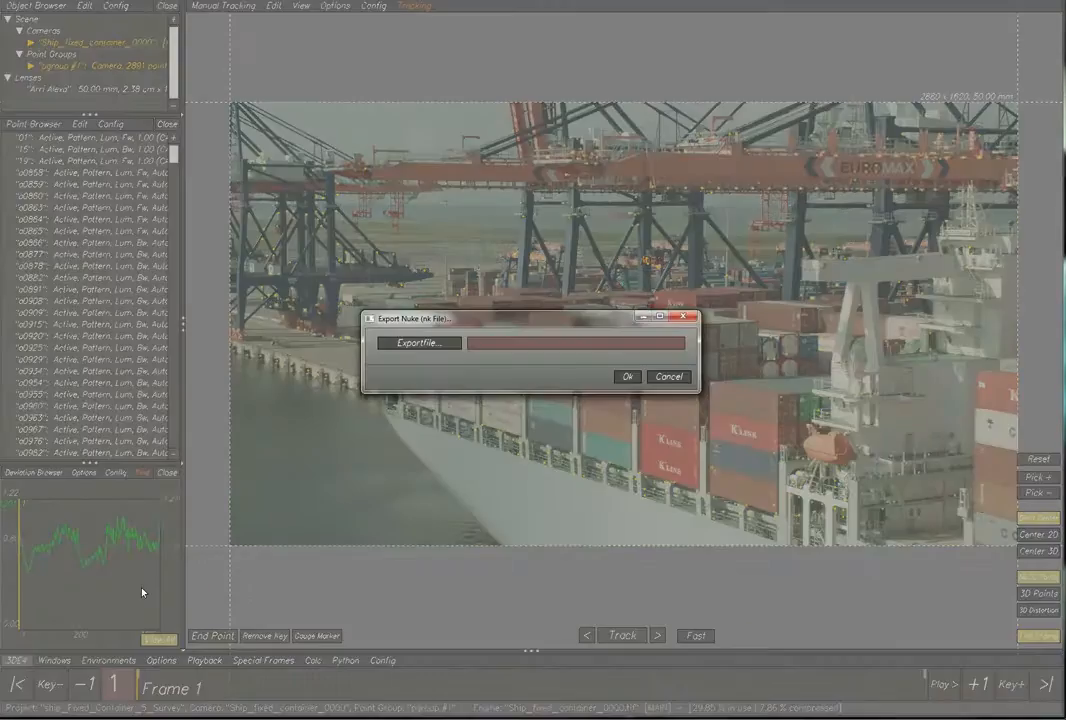
{"action": "left_click", "coordinate": [419, 342]}
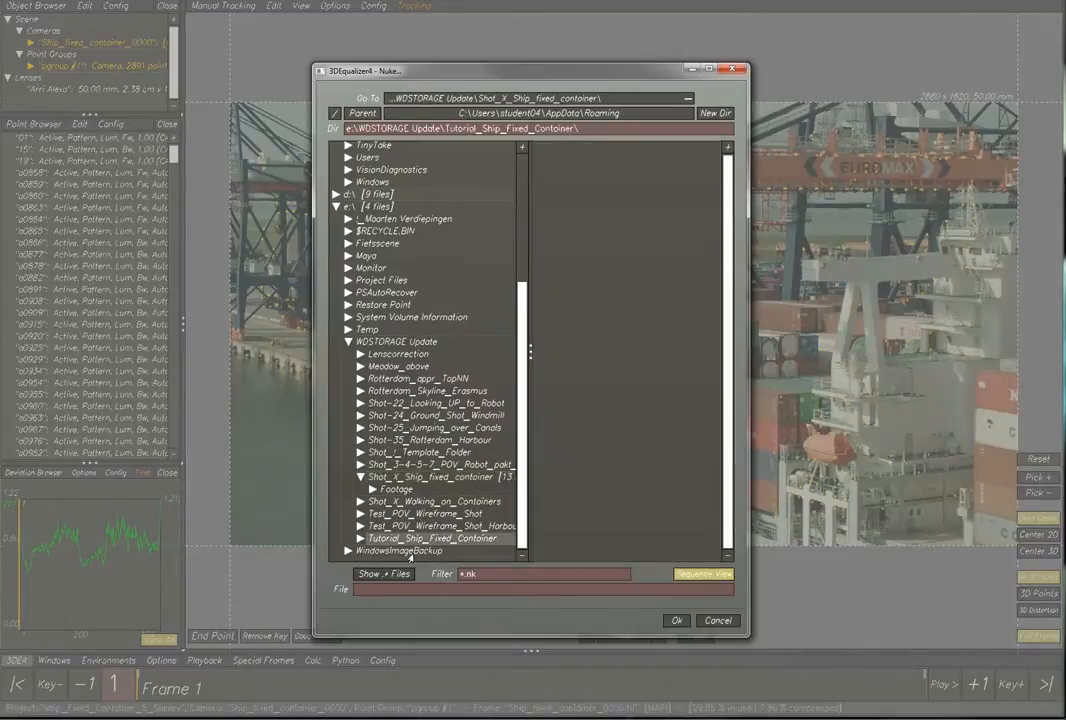
{"action": "type", "text": "Tut"}
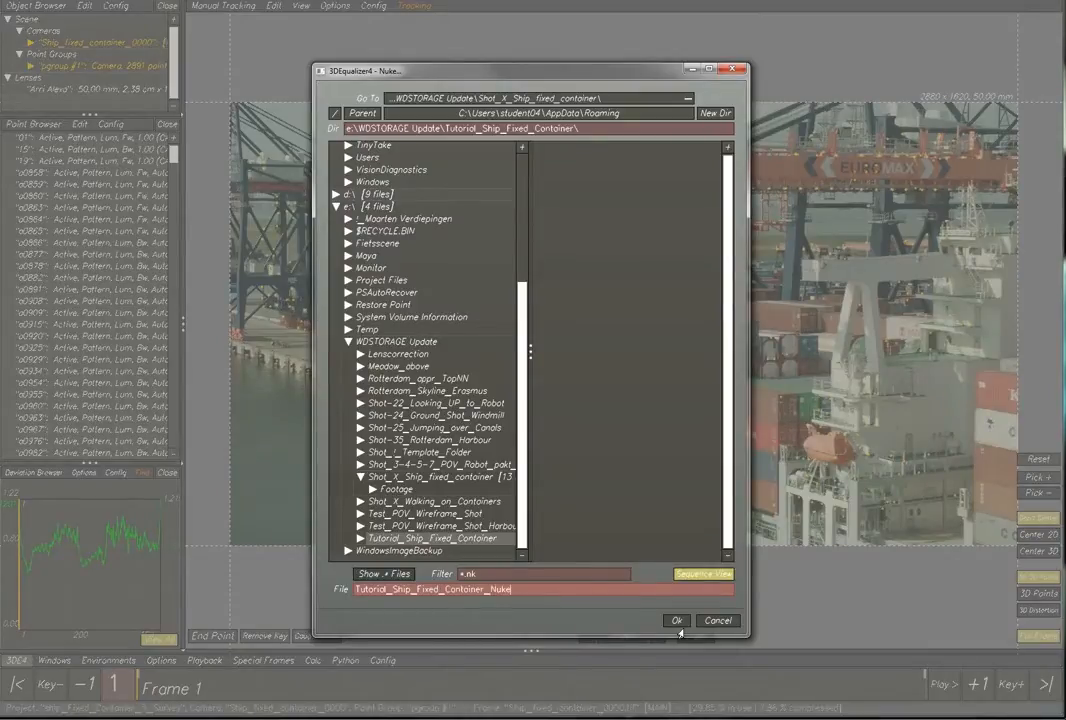
{"action": "left_click", "coordinate": [677, 620]}
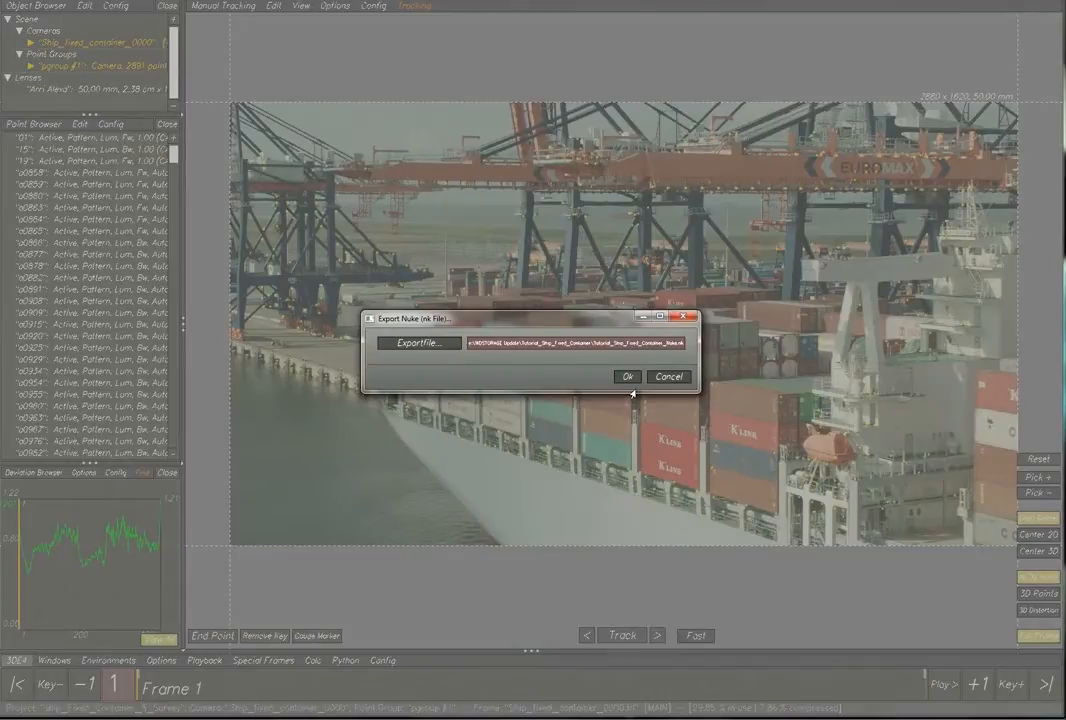
{"action": "left_click", "coordinate": [627, 377]}
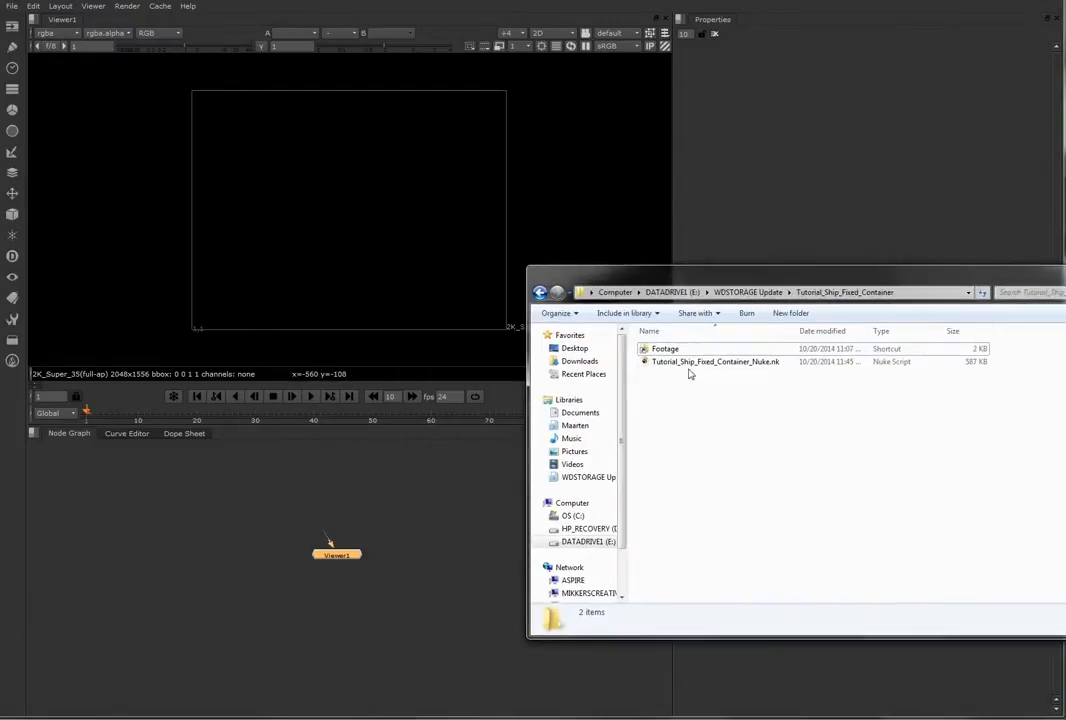
- Select Tutorial_Ship_Fixed_Container_Nuke.nk in Explorer for dragging into Nuke's Node Graph
{"action": "left_click", "coordinate": [715, 361]}
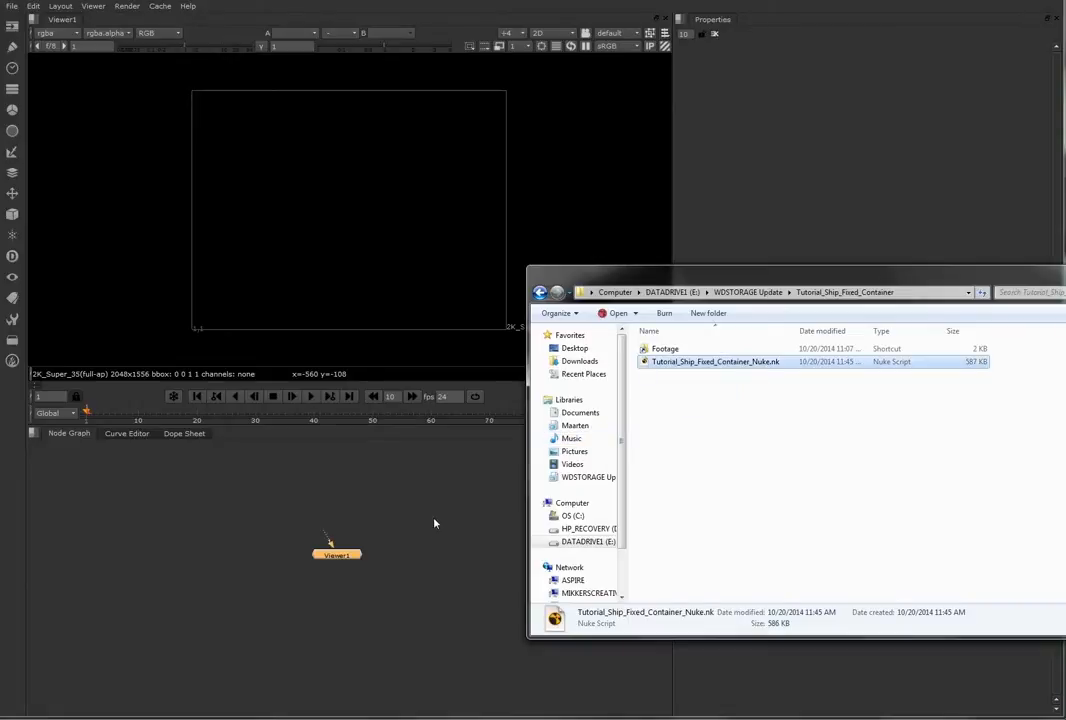
{"action": "mouse_move", "coordinate": [757, 277]}
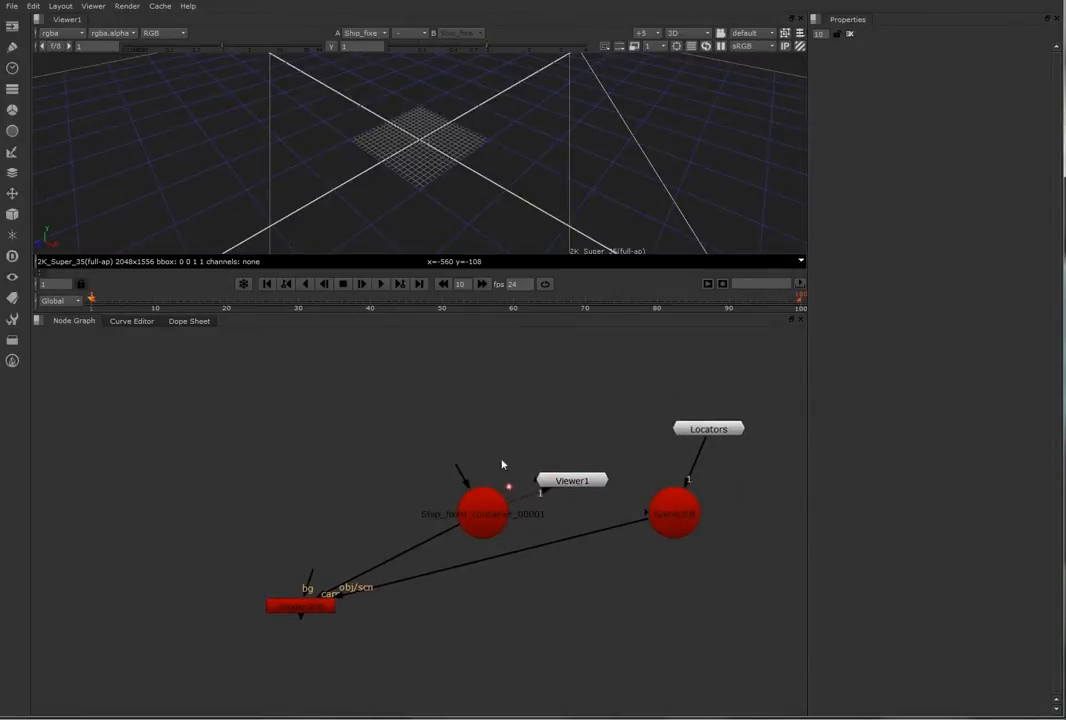
- Rename the tracked camera node to Camera, wire it into Scene3DE, and scrub frames in 3D
{"action": "left_click", "coordinate": [483, 513]}
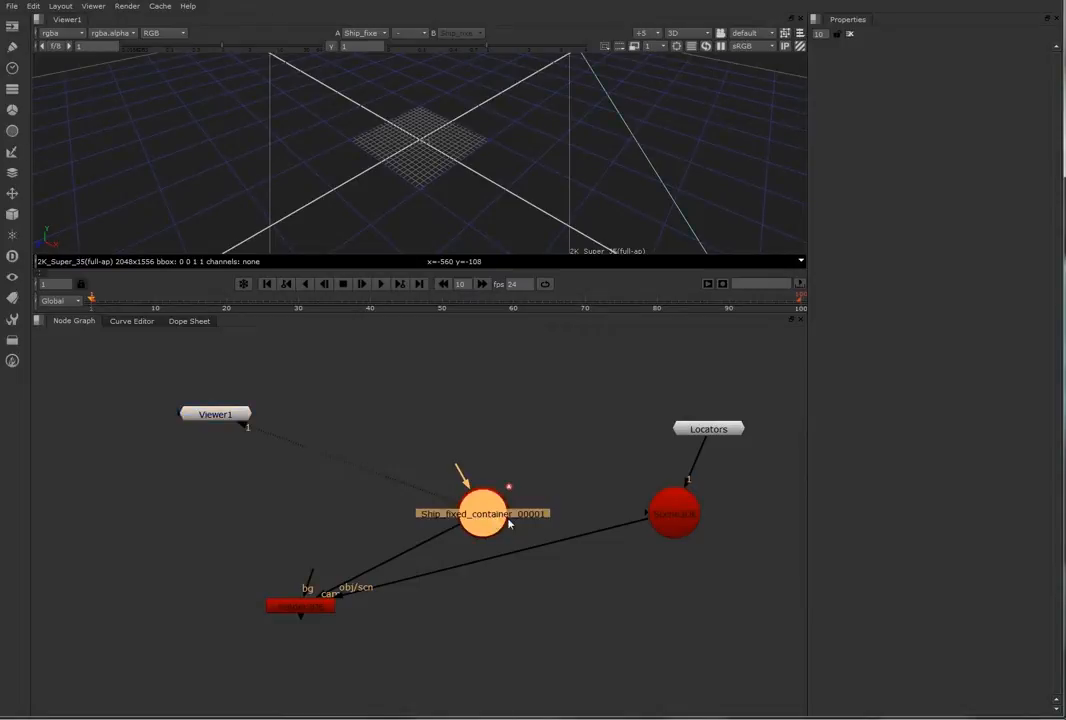
{"action": "double_click", "coordinate": [483, 512]}
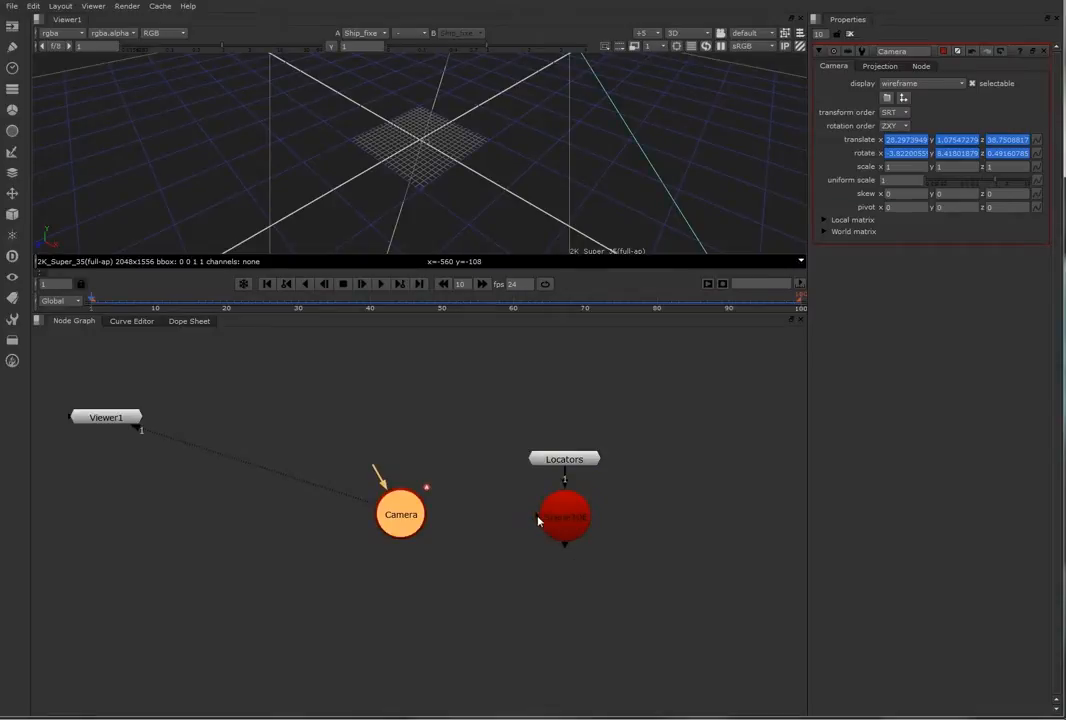
{"action": "left_click_drag", "start_coordinate": [400, 514], "coordinate": [435, 517]}
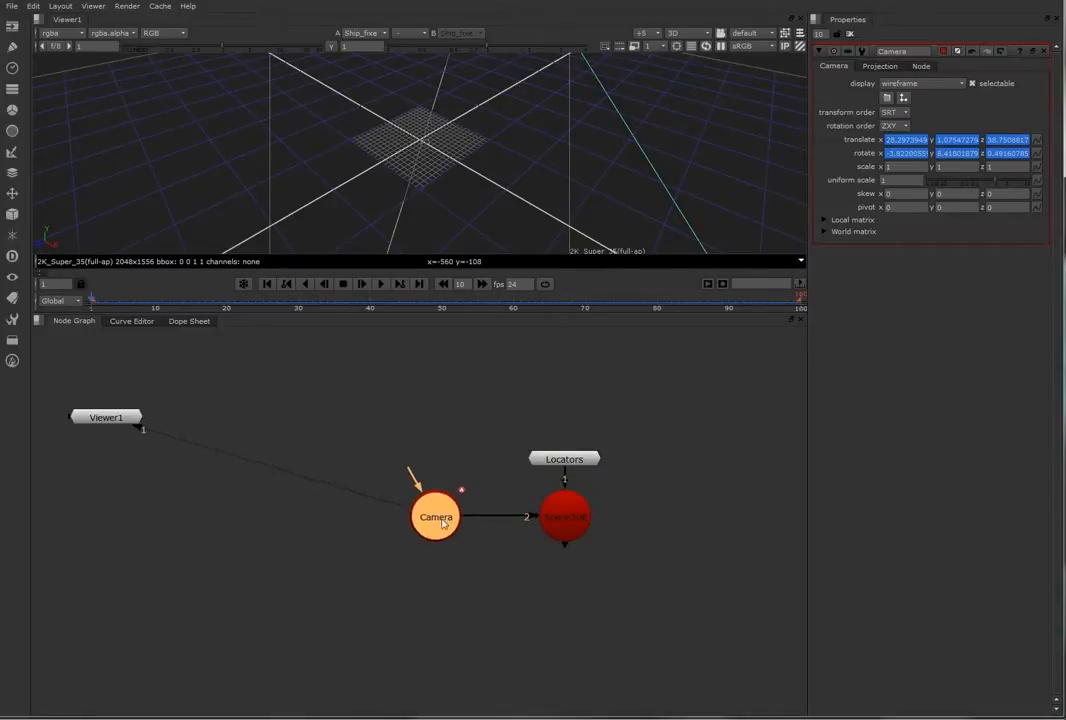
{"action": "left_click", "coordinate": [564, 516]}
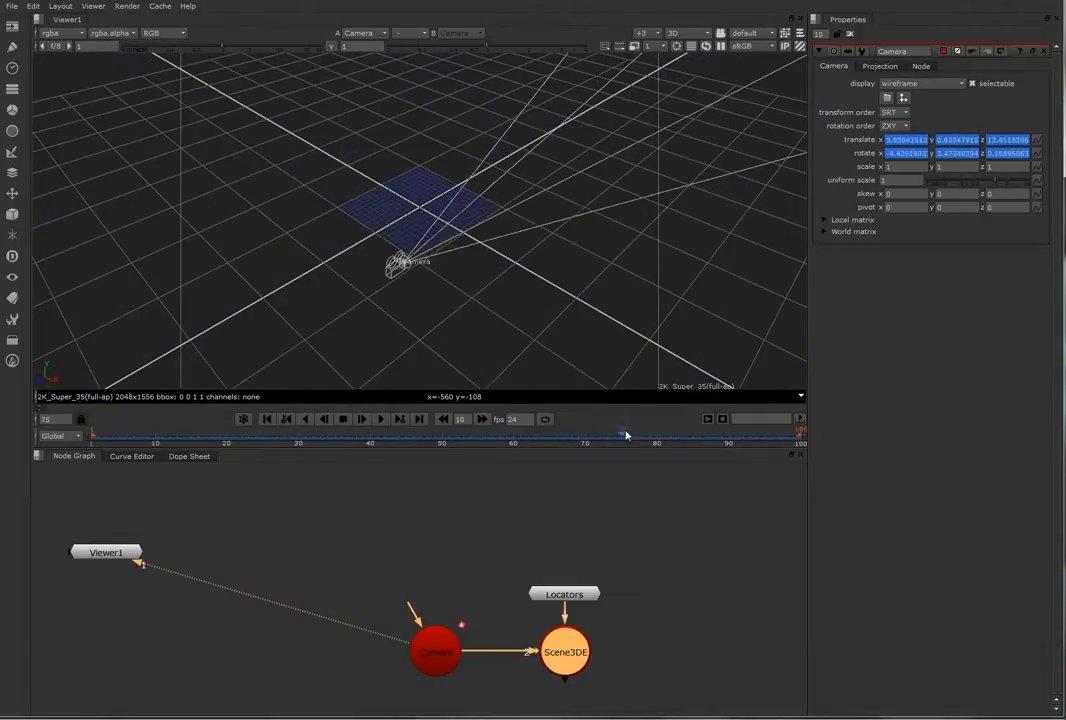
{"action": "left_click_drag", "start_coordinate": [625, 435], "coordinate": [683, 435]}
{"action": "type", "text": "Read"}
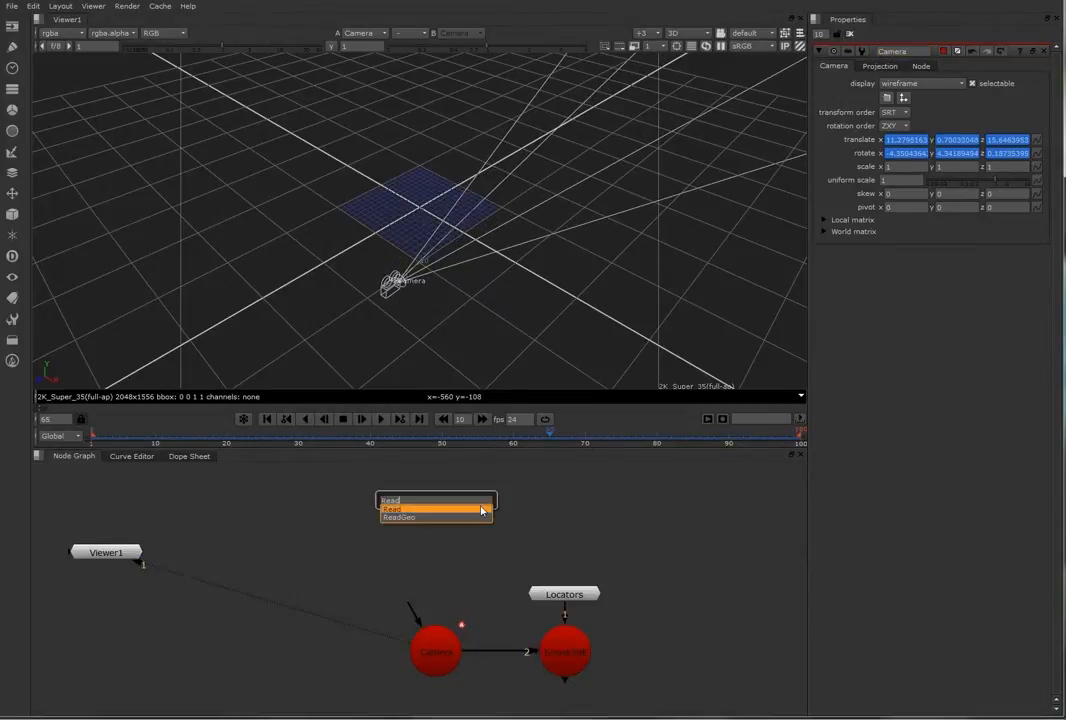
- Create a Read node loading the Ship_fixed_container tif sequence from the shot's Footage folder
{"action": "left_click", "coordinate": [390, 509]}
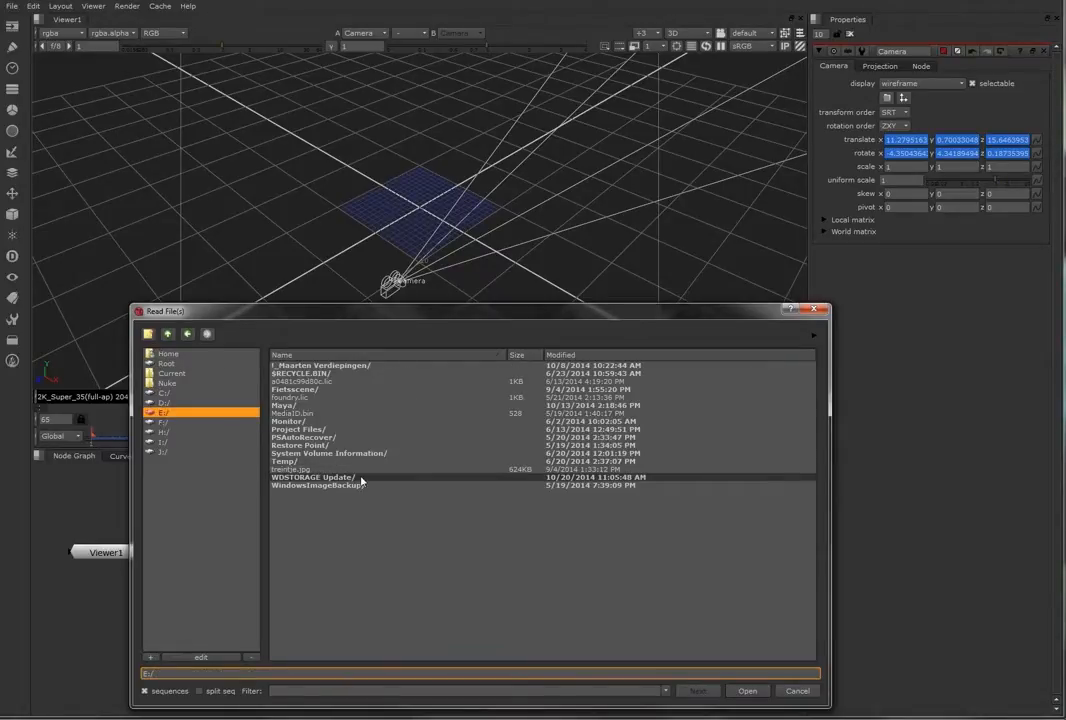
{"action": "double_click", "coordinate": [313, 477]}
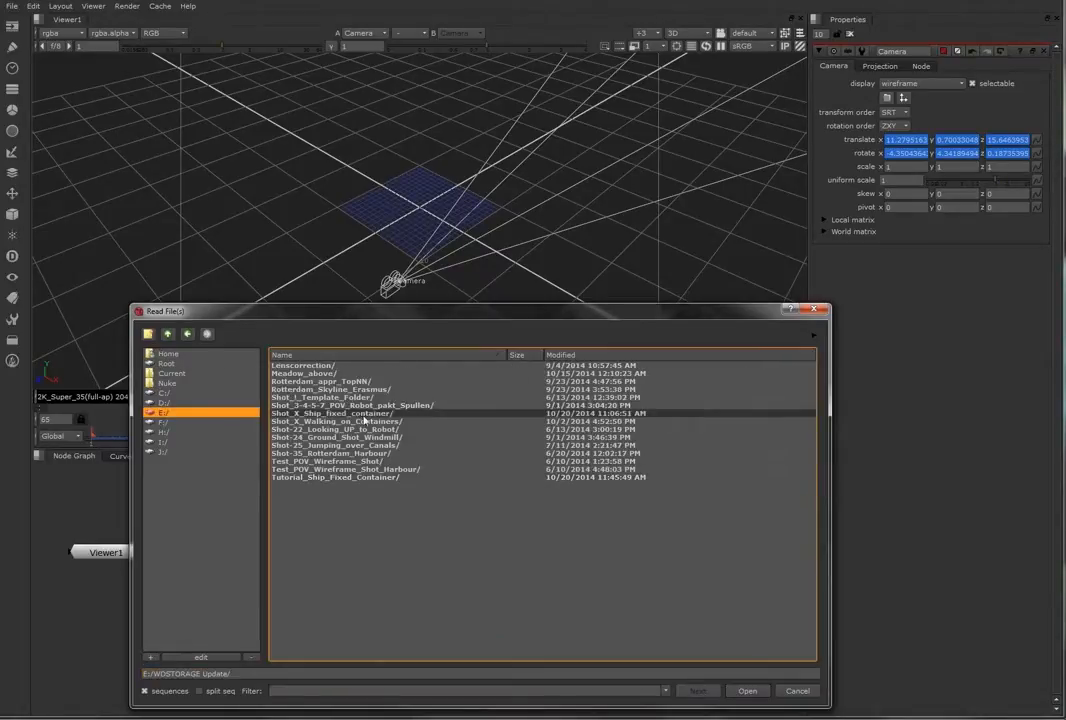
{"action": "double_click", "coordinate": [332, 413]}
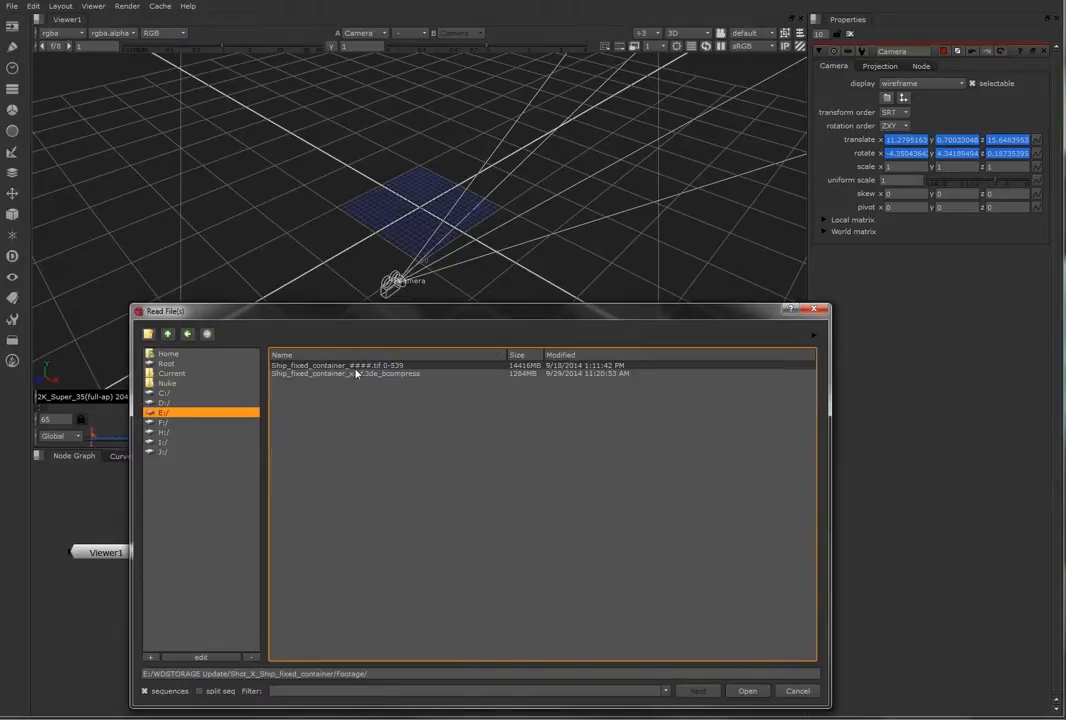
{"action": "left_click", "coordinate": [340, 365]}
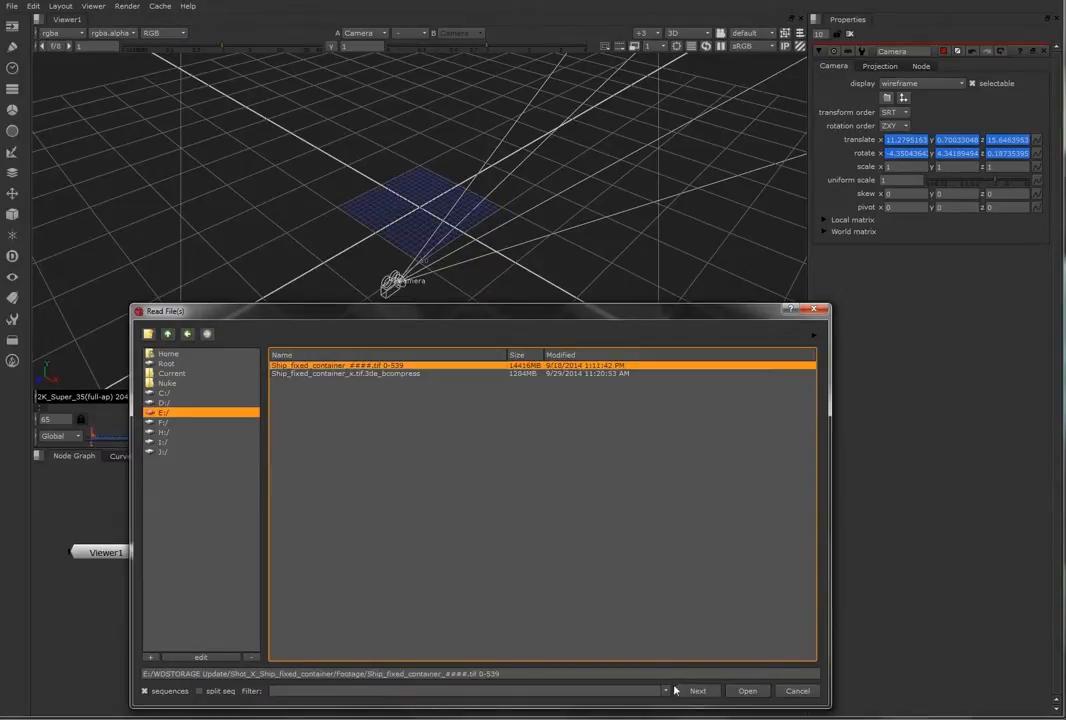
{"action": "left_click", "coordinate": [747, 690]}
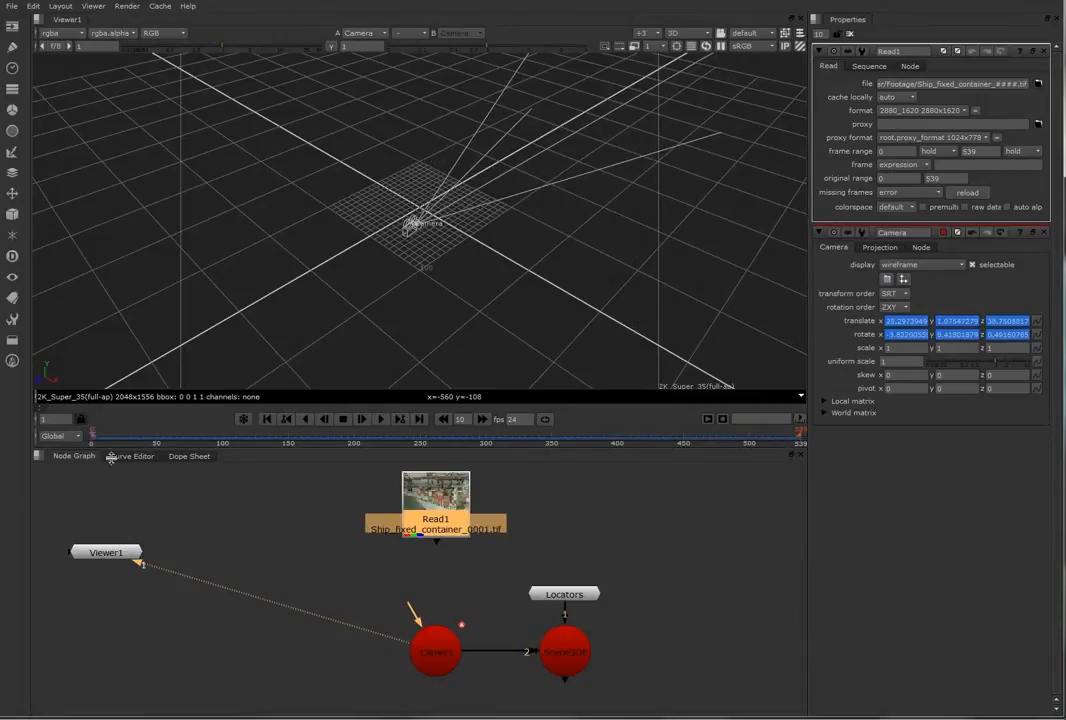
{"action": "left_click", "coordinate": [435, 651]}
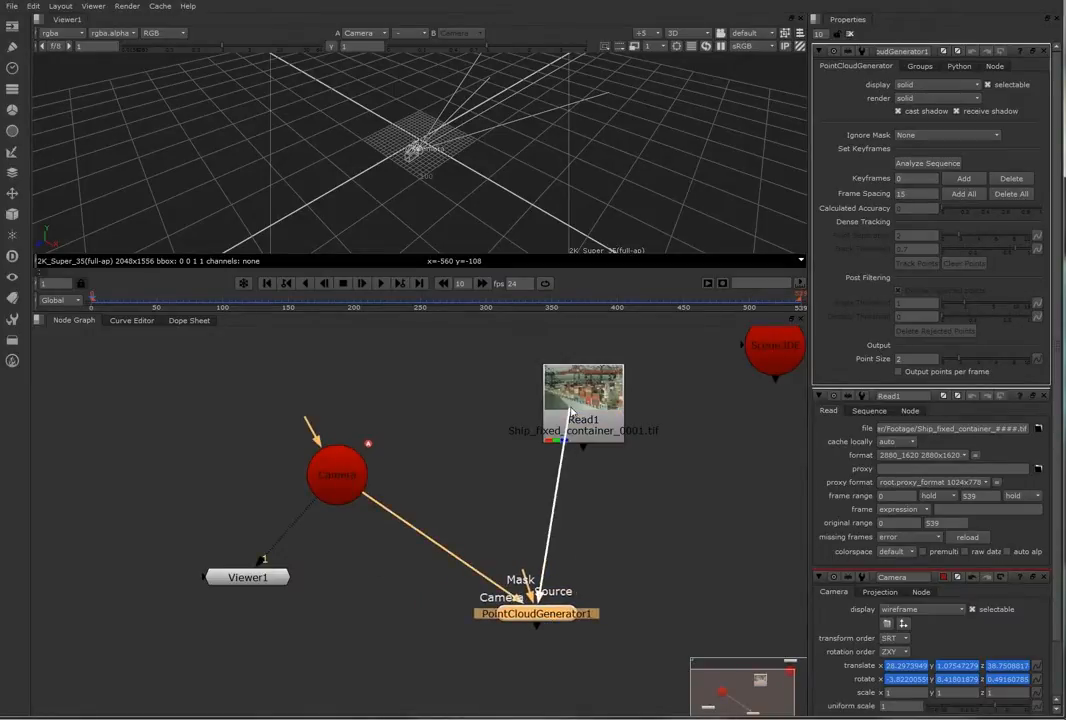
- Connect Read1 footage into the PointCloudGenerator's Source input, with Camera as its camera
{"action": "left_click_drag", "start_coordinate": [537, 613], "coordinate": [583, 525]}
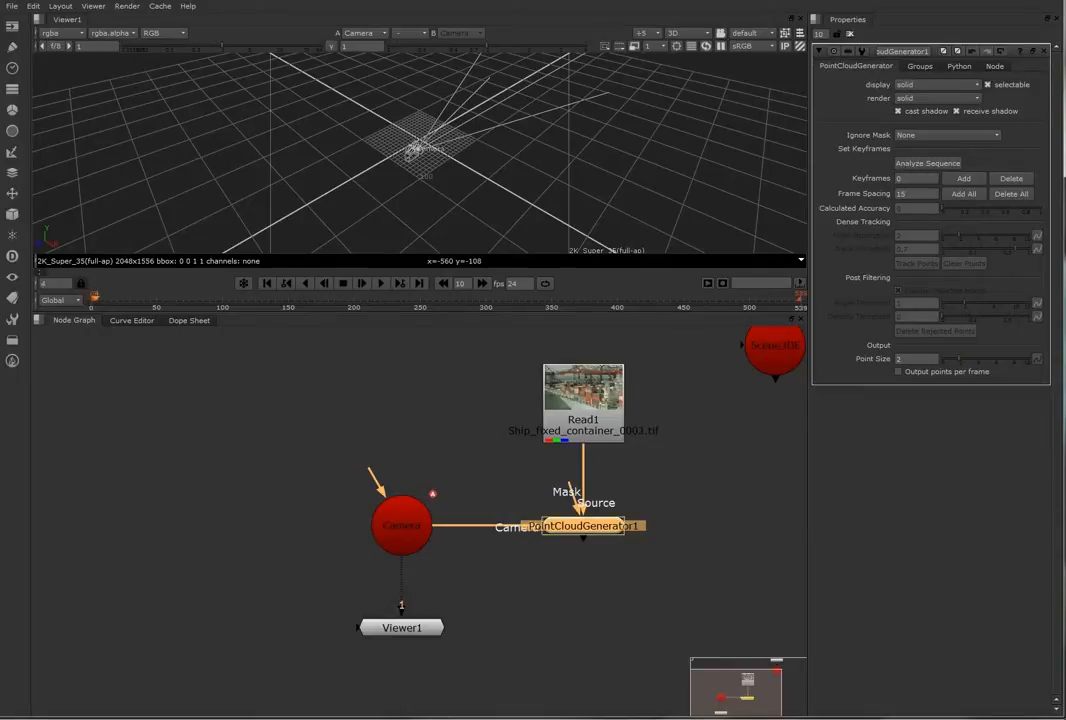
{"action": "left_click", "coordinate": [927, 162]}
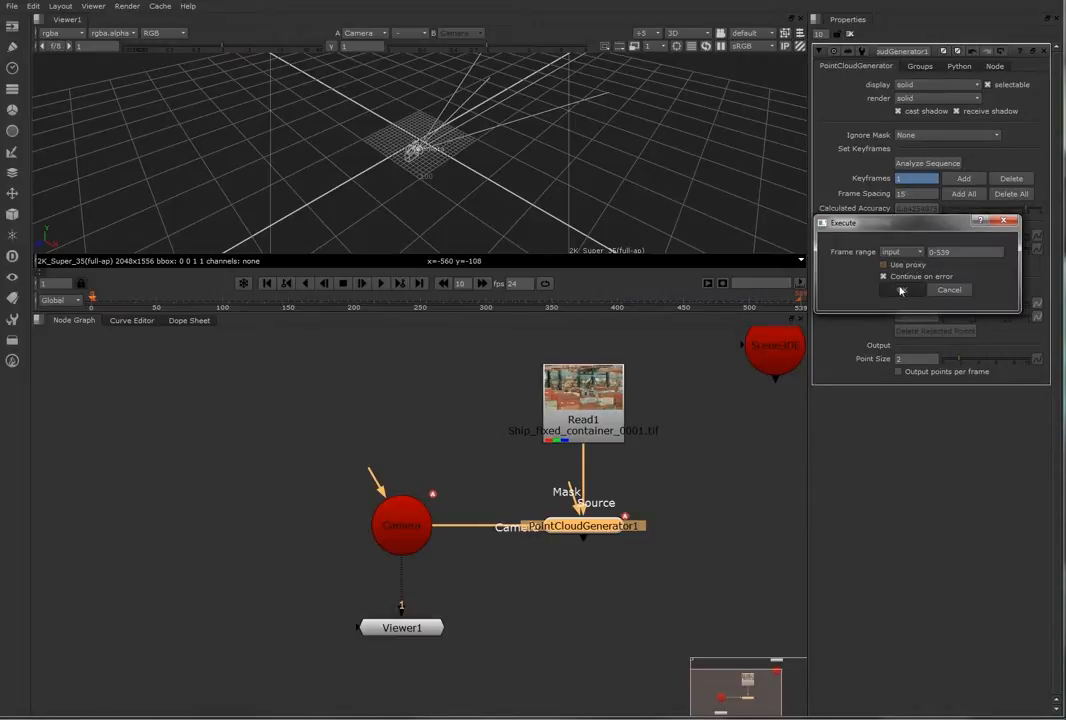
- Analyze the sequence over frames 0–539 in the PointCloudGenerator
{"action": "left_click", "coordinate": [901, 290]}
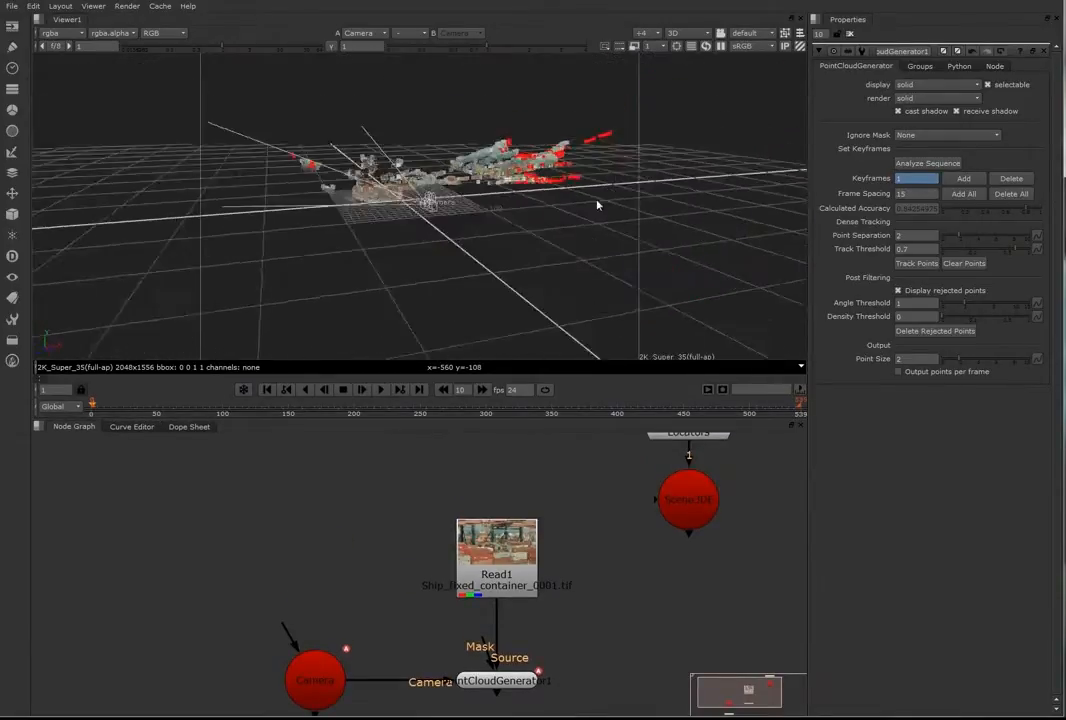
- Orbit the 3D viewer to inspect the coloured ship point cloud
{"action": "left_click_drag", "start_coordinate": [598, 205], "coordinate": [537, 263]}
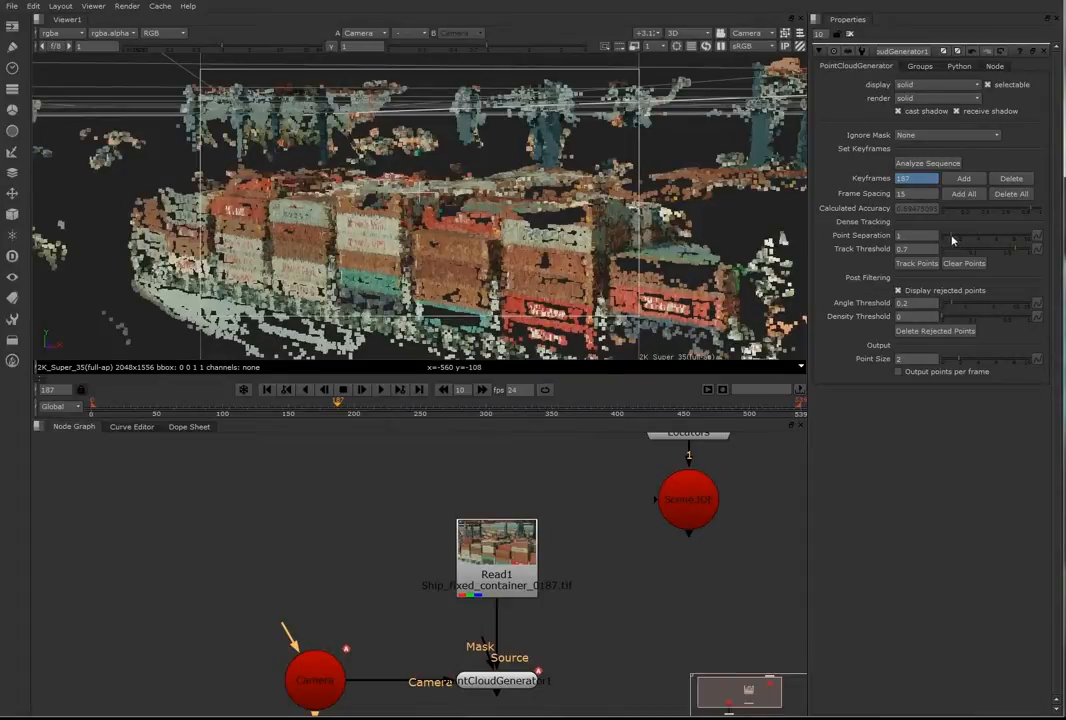
{"action": "mouse_move", "coordinate": [908, 265]}
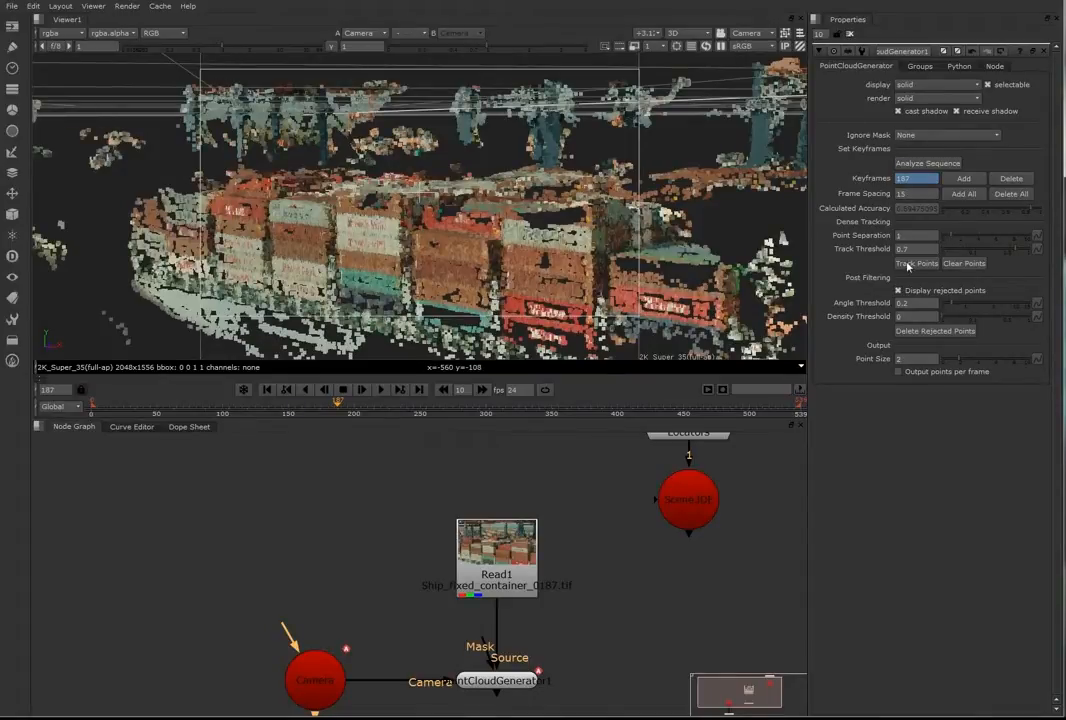
- Re-track the dense points with finer separation and check early and late frames
{"action": "left_click", "coordinate": [916, 263]}
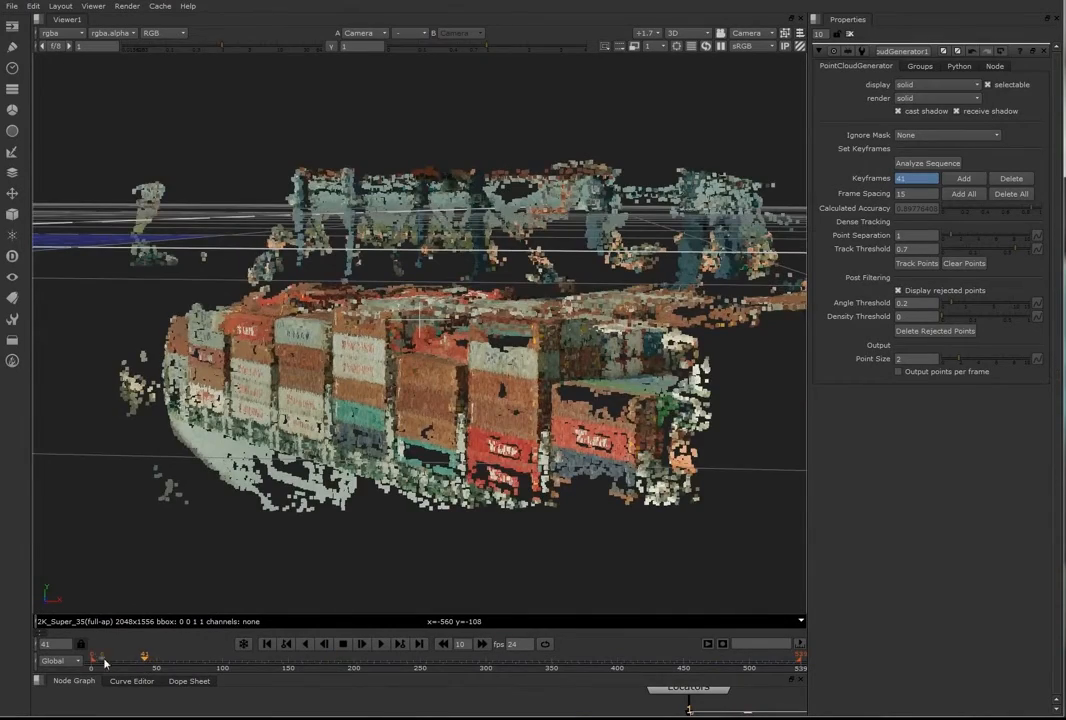
{"action": "left_click_drag", "start_coordinate": [104, 658], "coordinate": [208, 658]}
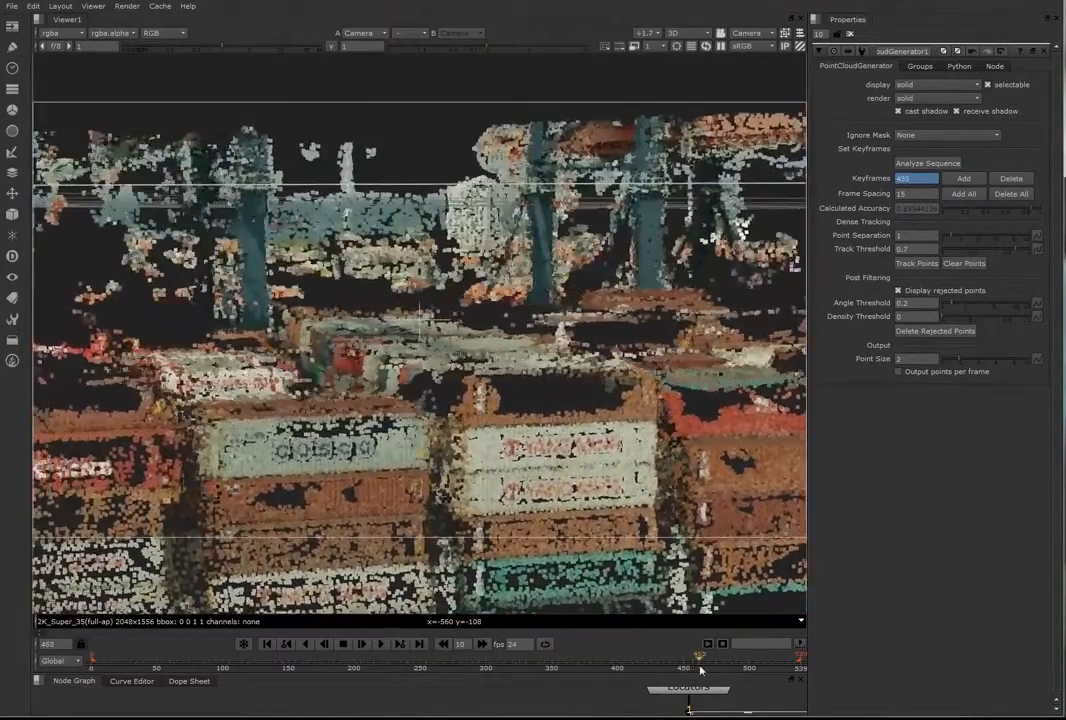
{"action": "left_click", "coordinate": [772, 667]}
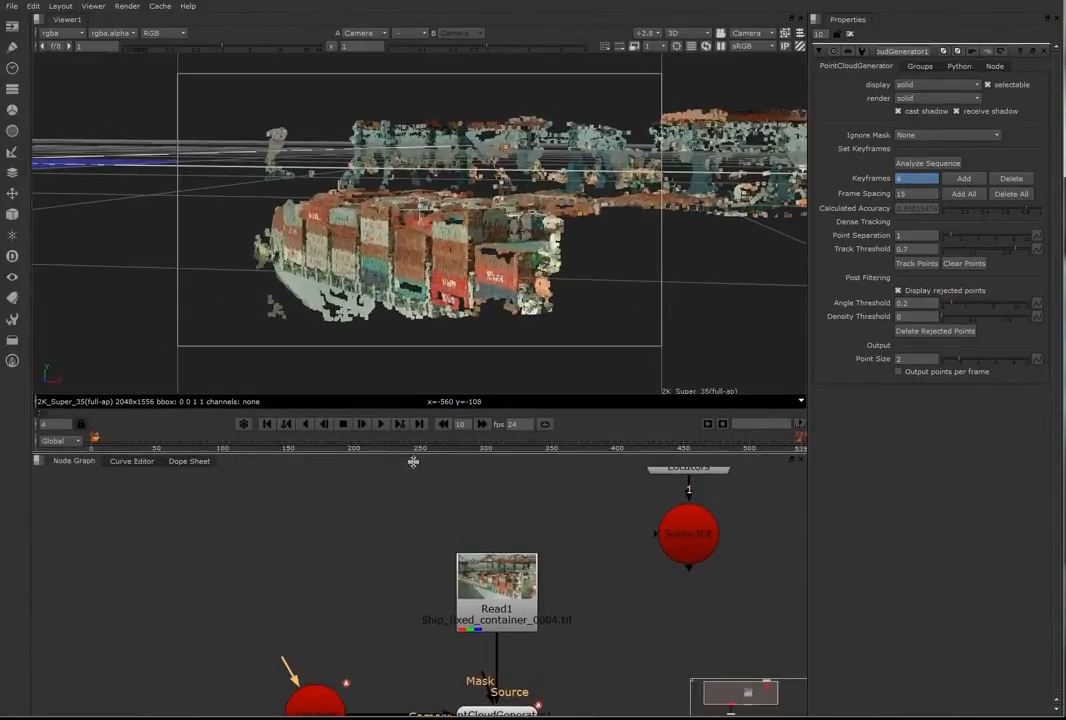
{"action": "mouse_move", "coordinate": [640, 597]}
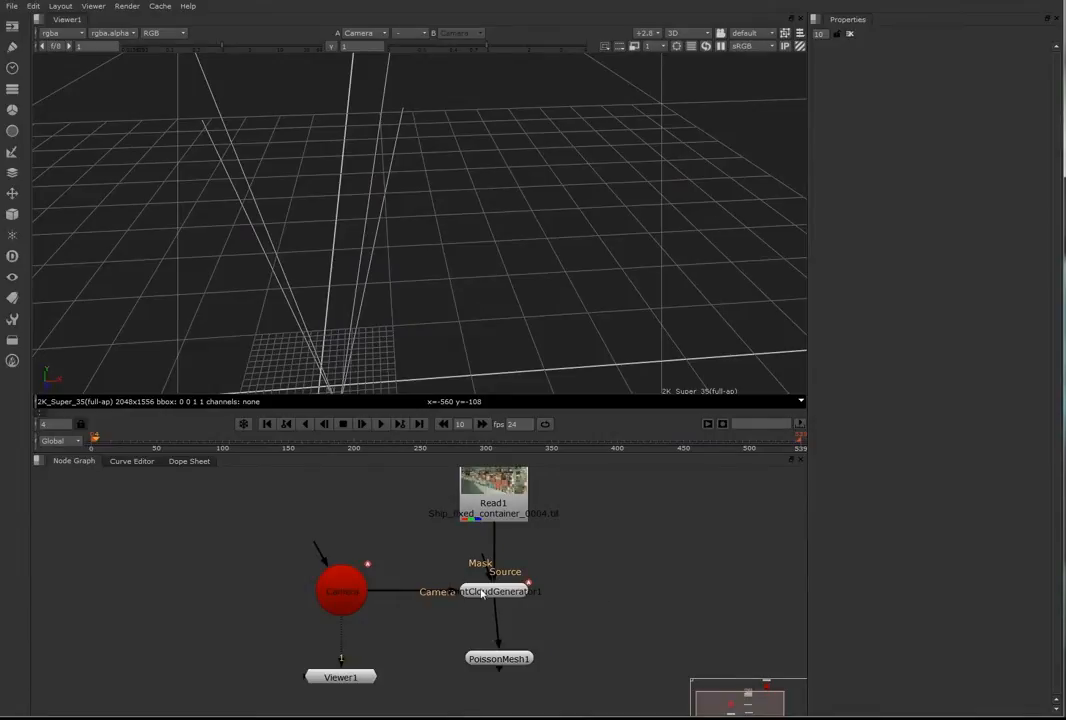
- Raise PointCloudGenerator1's Angle Threshold to about 3.1 to reject stray points
{"action": "left_click", "coordinate": [500, 591]}
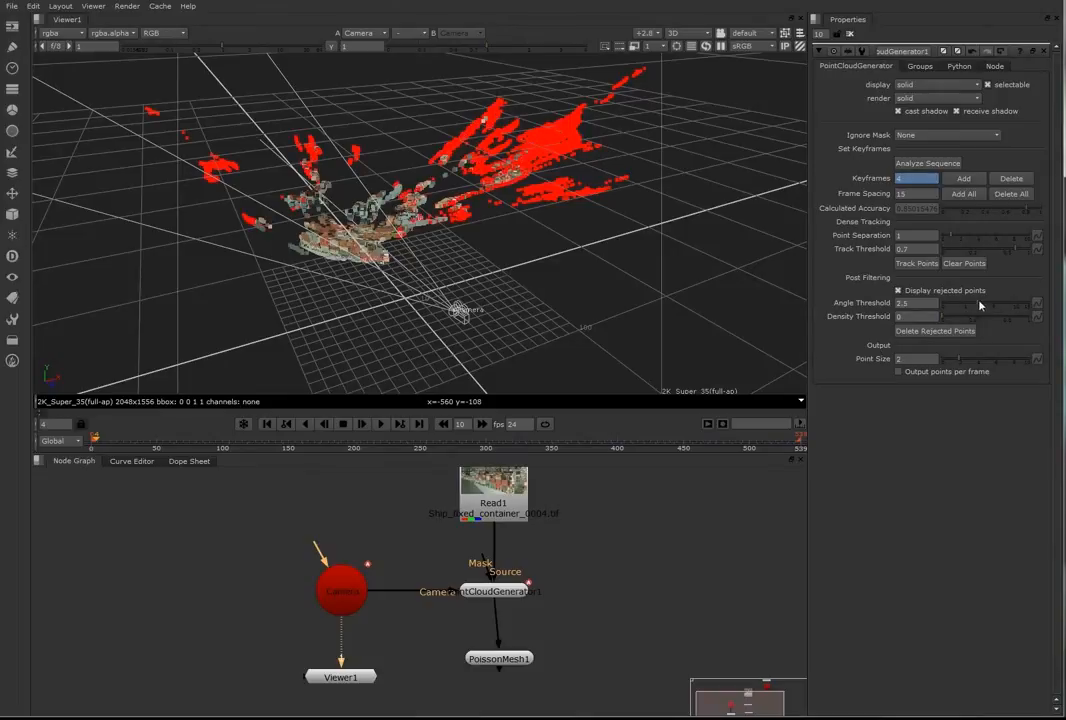
{"action": "left_click_drag", "start_coordinate": [960, 303], "coordinate": [1000, 303]}
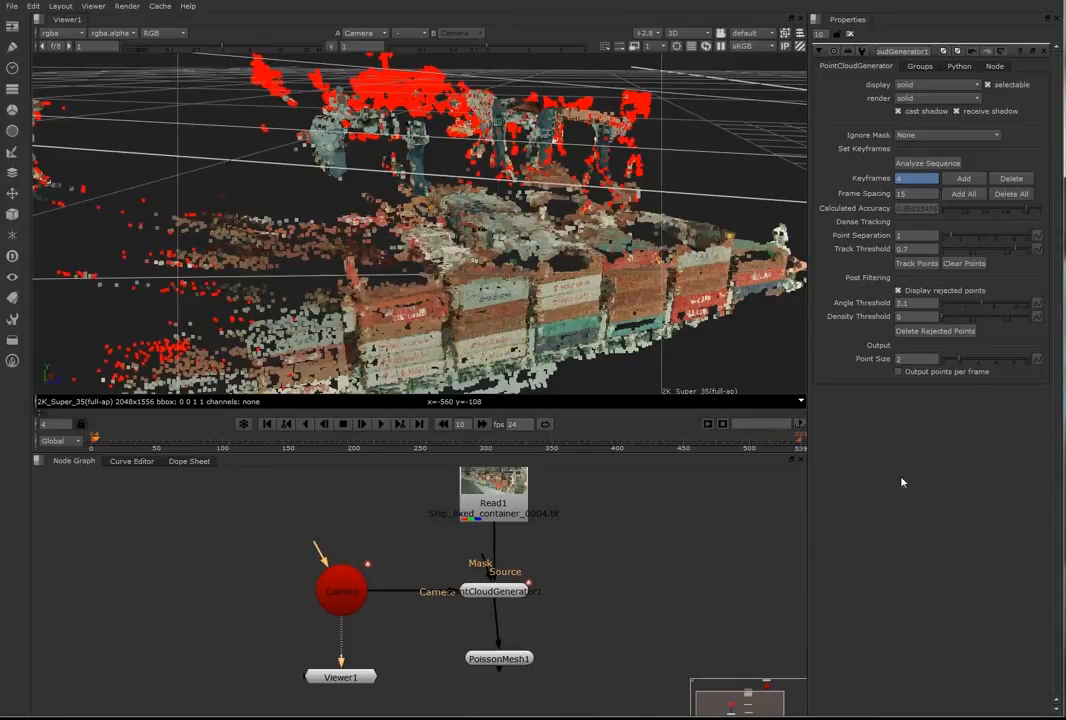
- Select the PoissonMesh1 node so it computes the ship mesh
{"action": "left_click", "coordinate": [493, 656]}
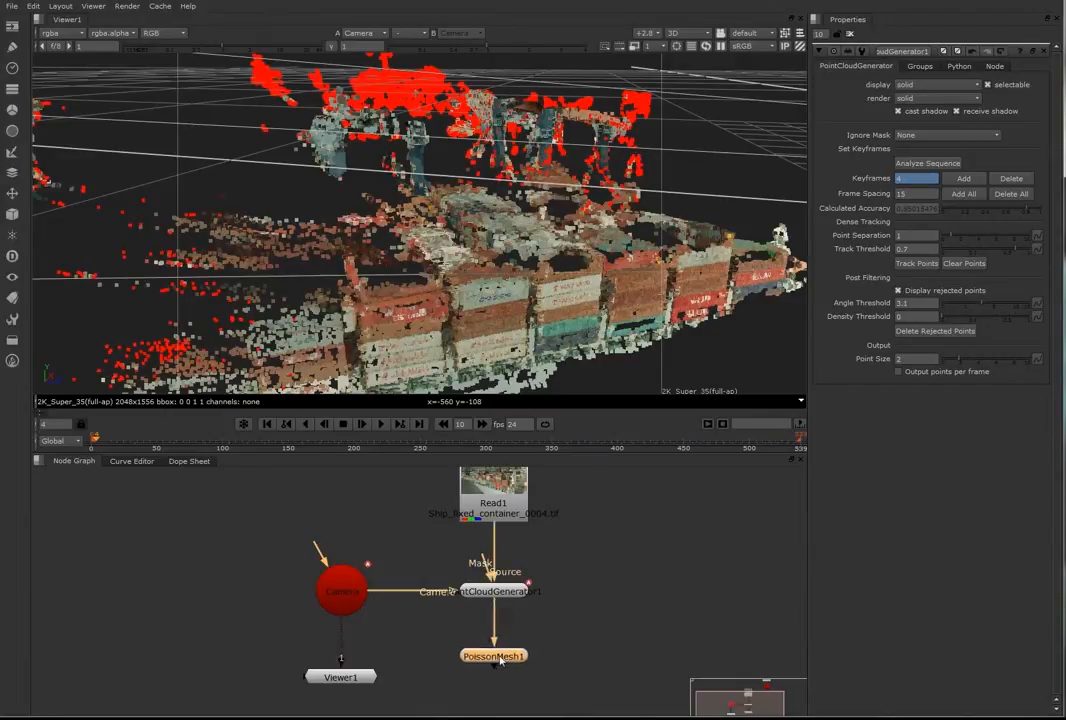
{"action": "left_click", "coordinate": [493, 649]}
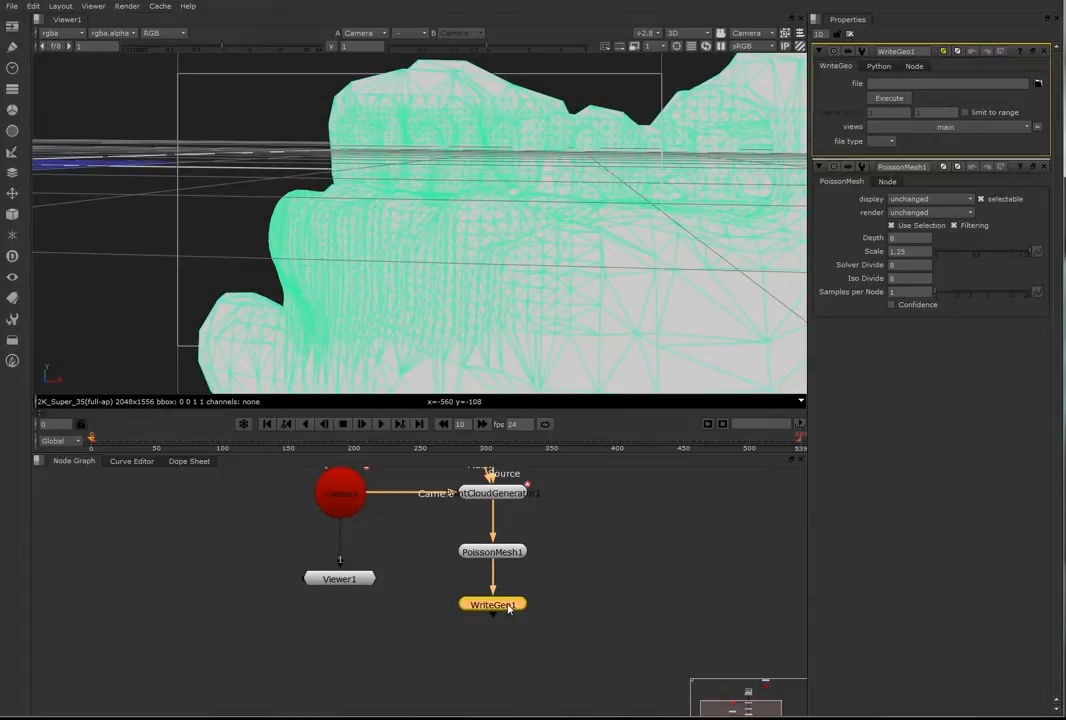
- Set WriteGeo1's output to Tutorial_Ship_Fixed_Container_FBX.fbx in E:/WDSTORAGE Update/Tutorial_Ship_Fixed_Container
{"action": "left_click", "coordinate": [1038, 83]}
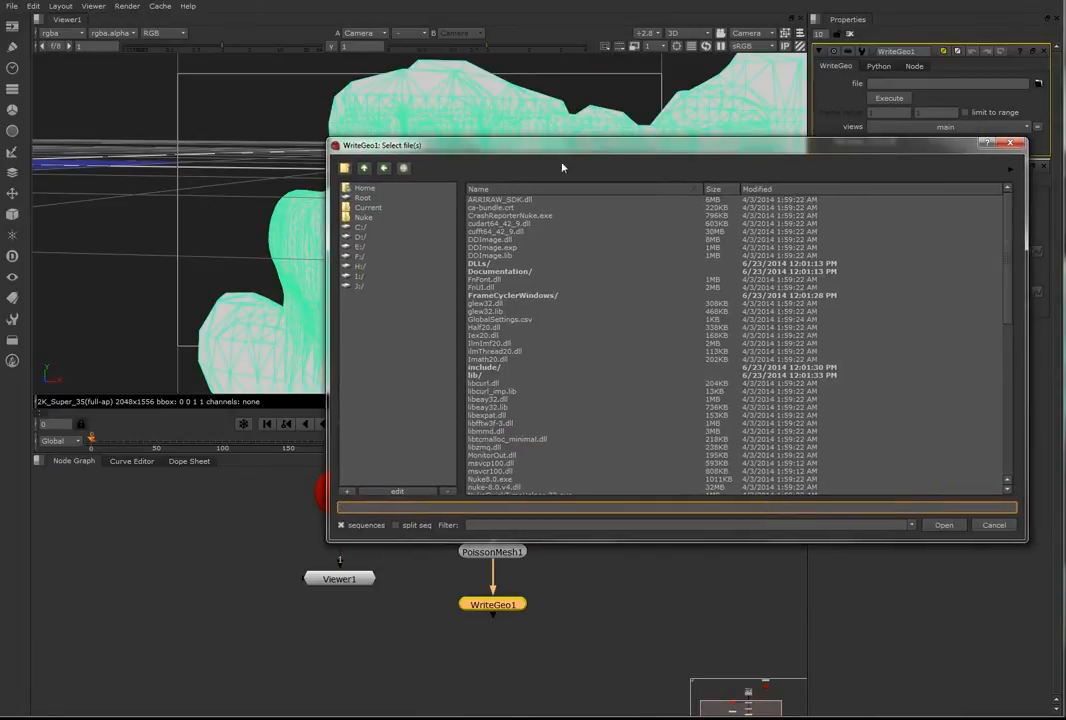
{"action": "left_click", "coordinate": [360, 247]}
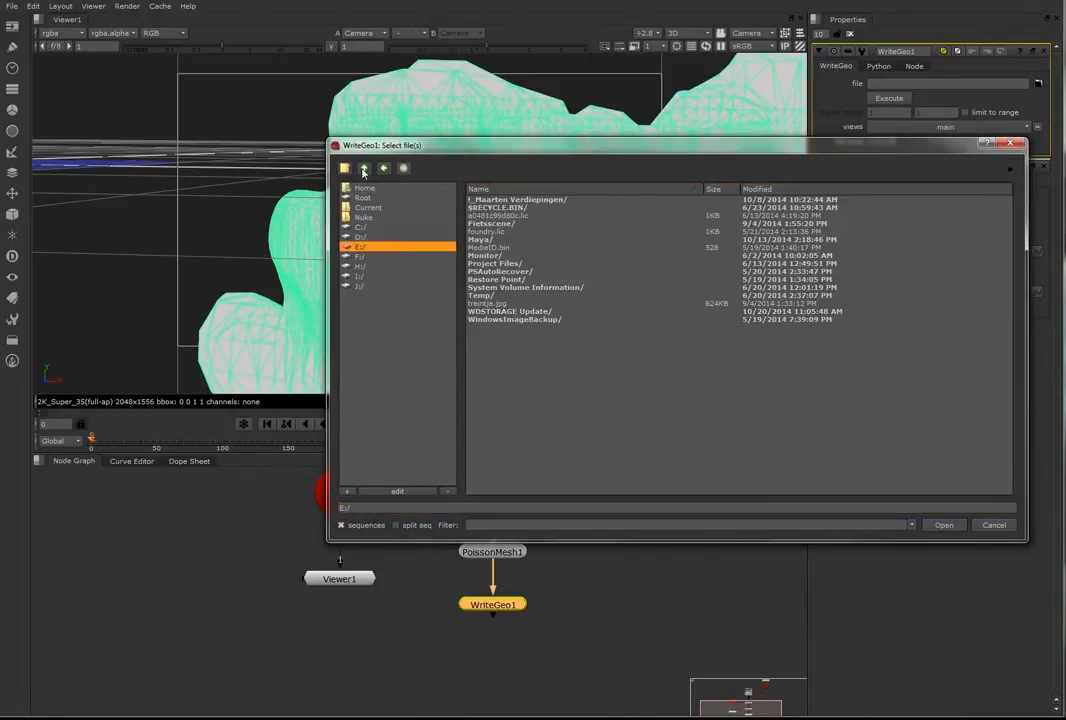
{"action": "double_click", "coordinate": [513, 311]}
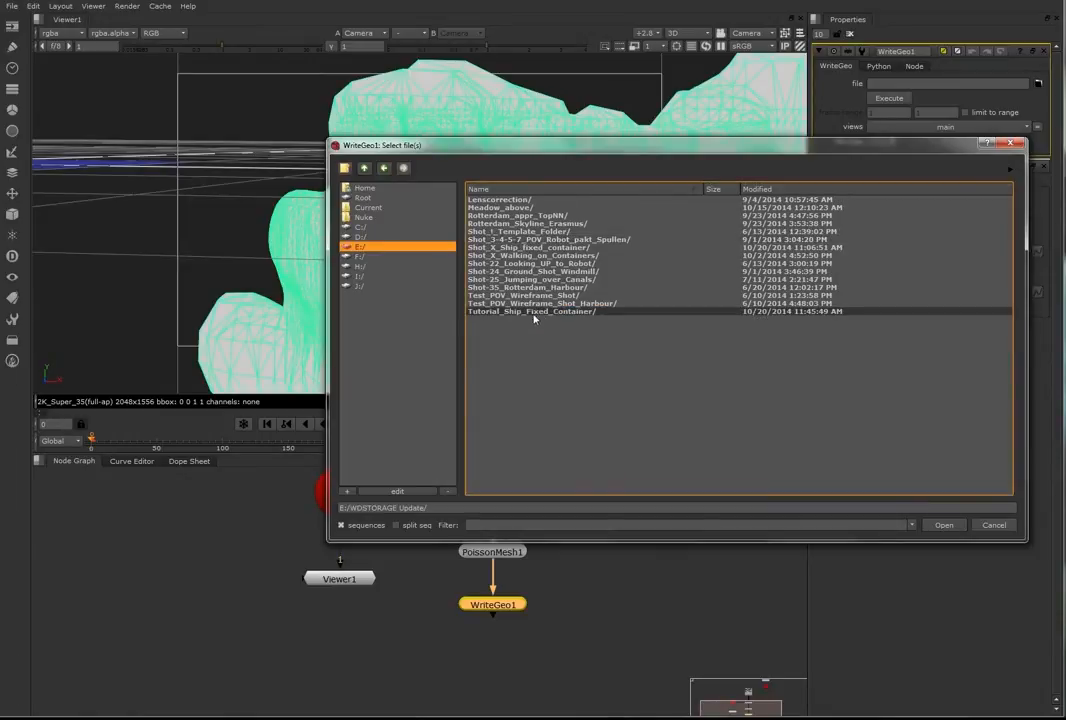
{"action": "double_click", "coordinate": [531, 311]}
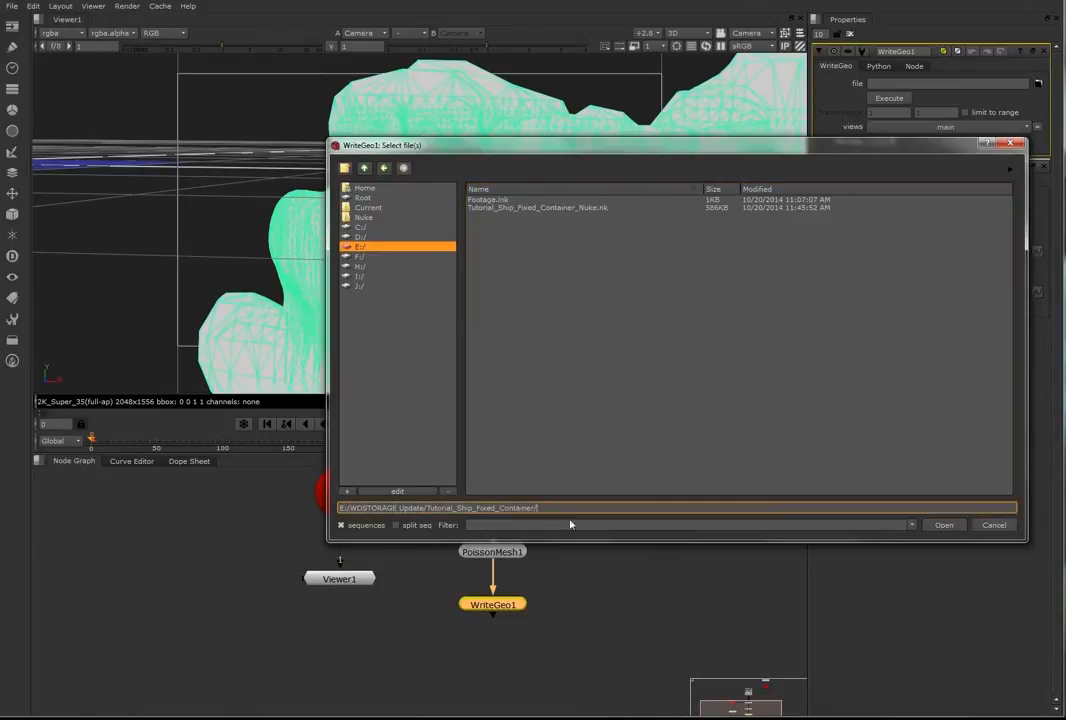
{"action": "mouse_move", "coordinate": [630, 522]}
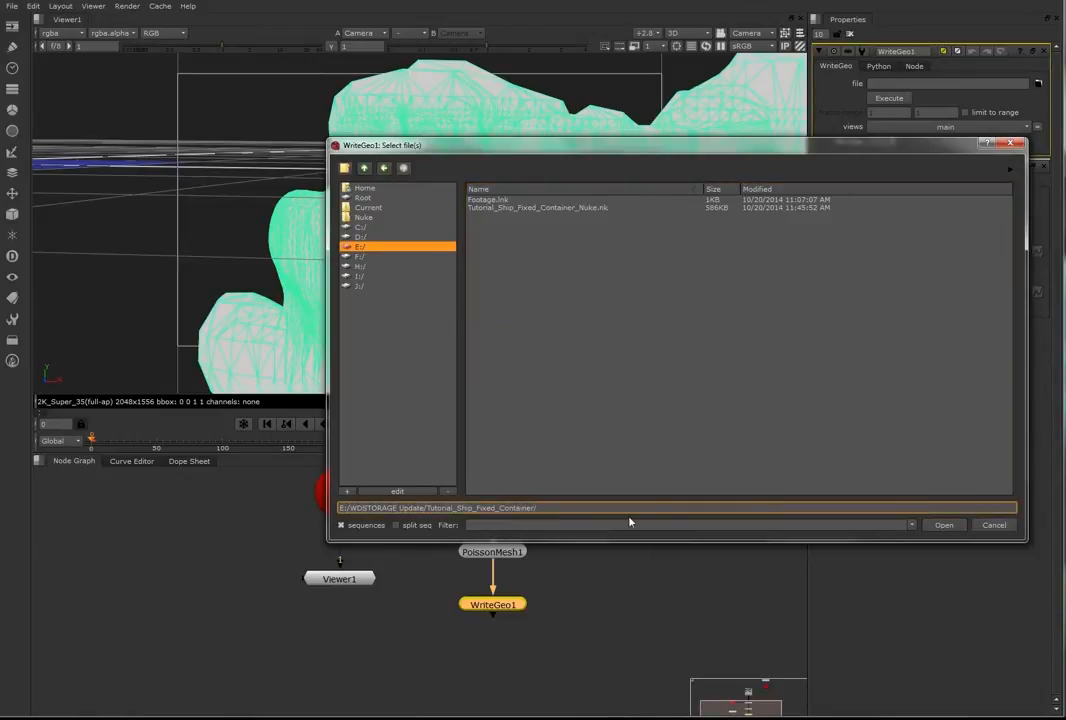
{"action": "mouse_move", "coordinate": [570, 271]}
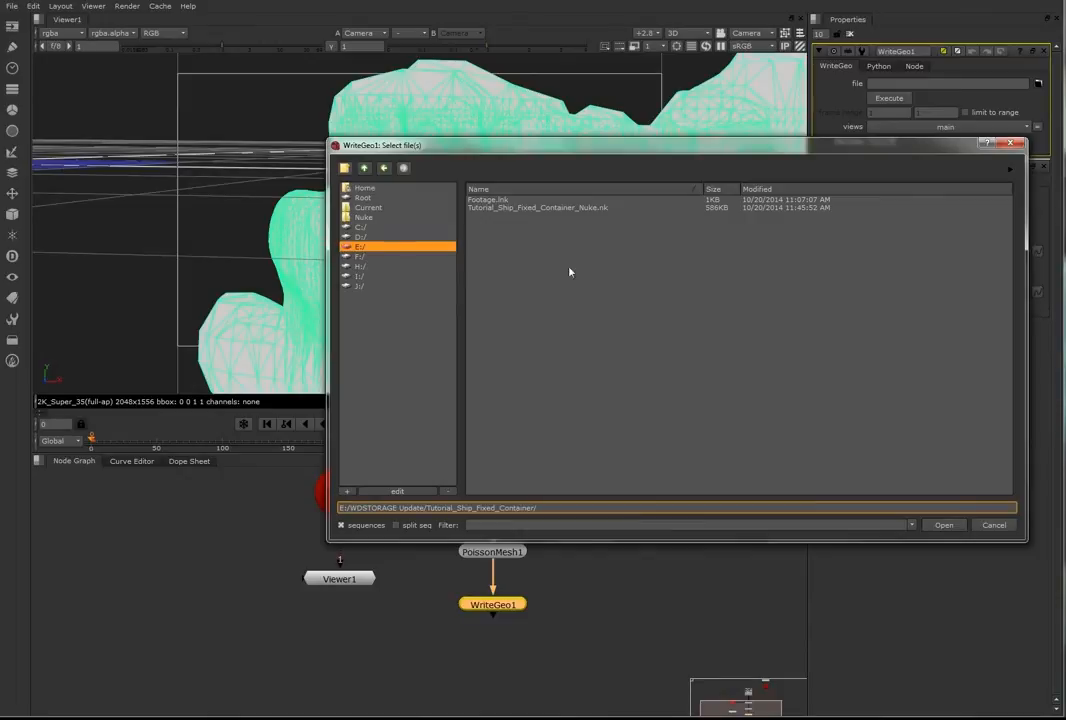
{"action": "left_click", "coordinate": [538, 207]}
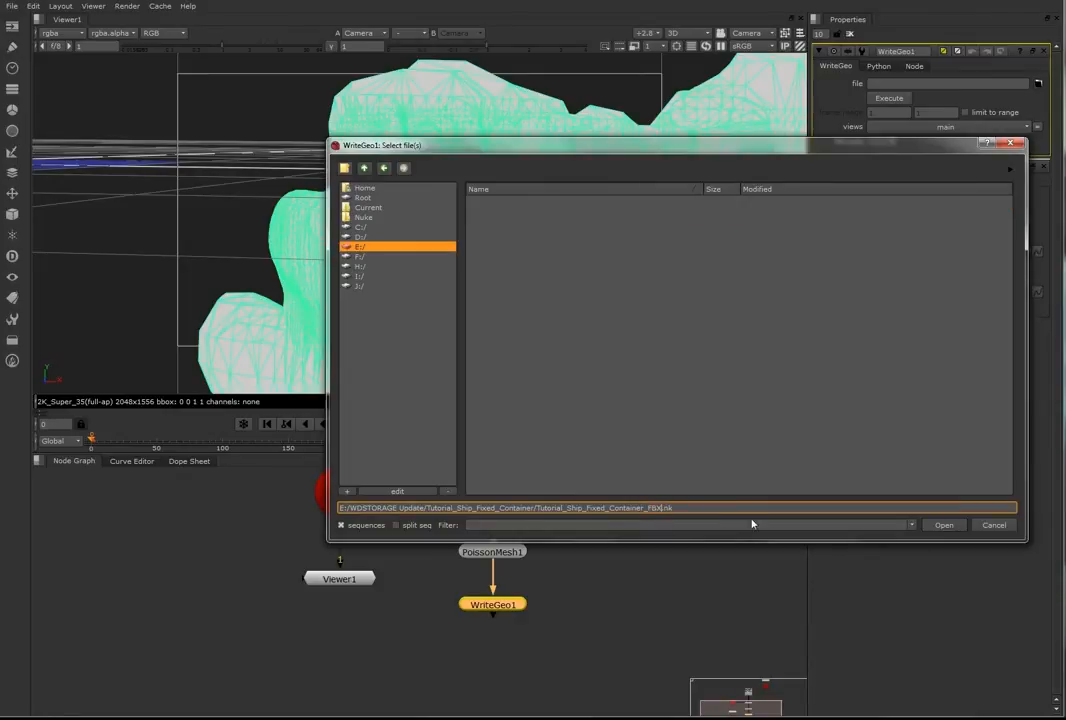
{"action": "mouse_move", "coordinate": [824, 562]}
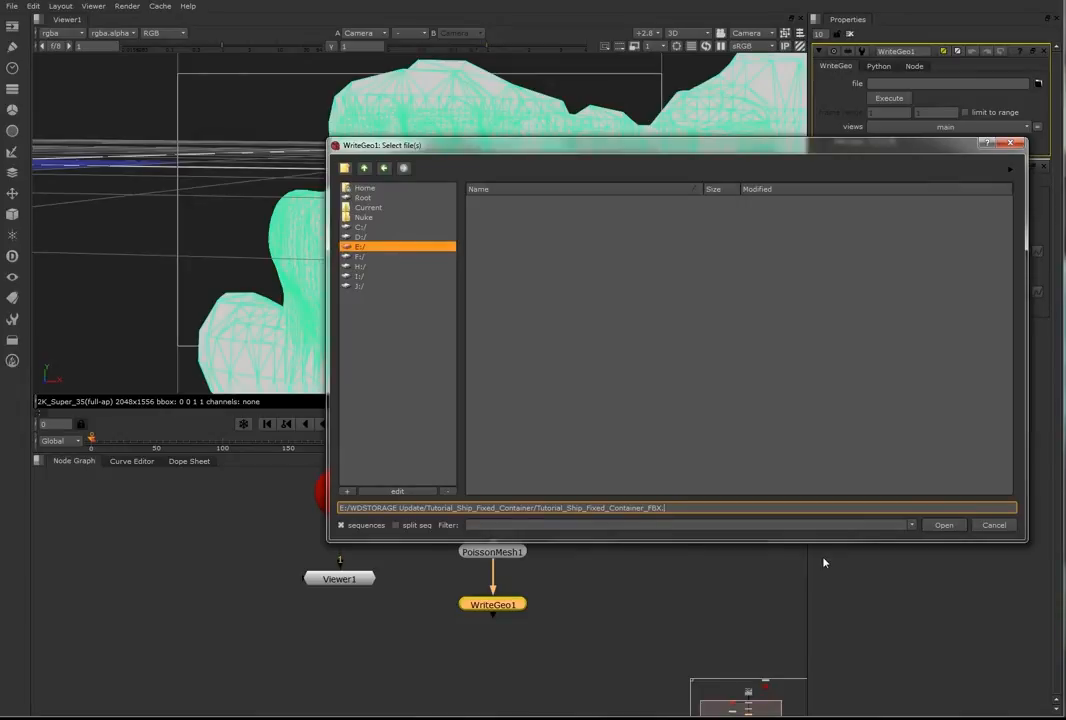
{"action": "type", "text": "fbx"}
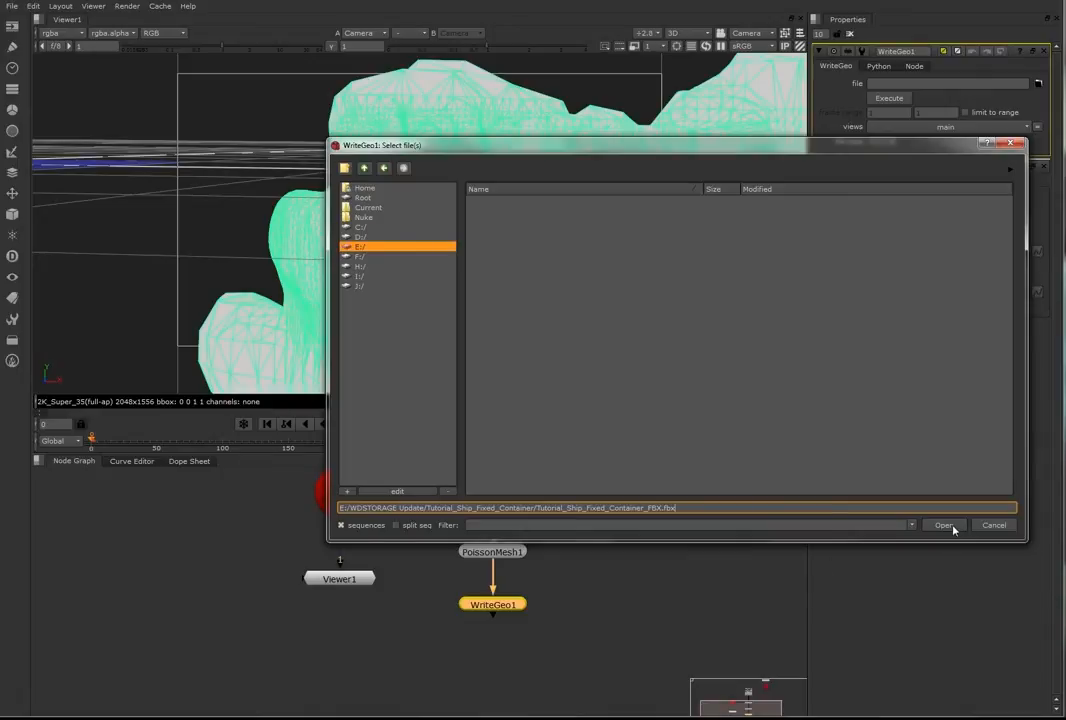
{"action": "left_click", "coordinate": [943, 525]}
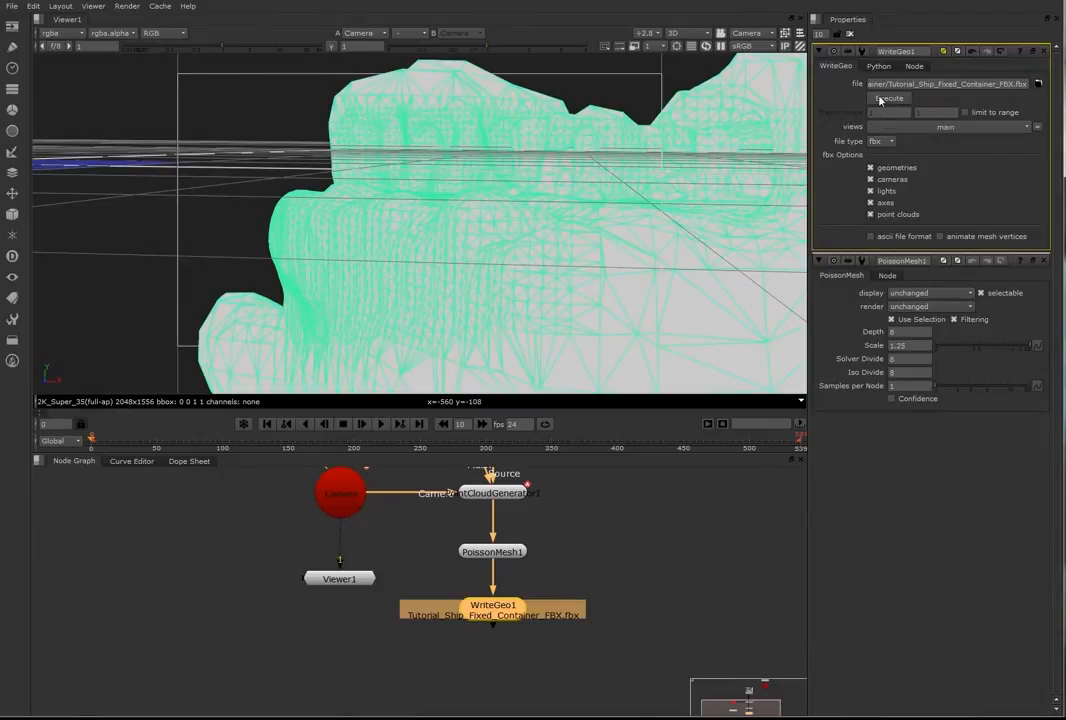
{"action": "left_click", "coordinate": [888, 98]}
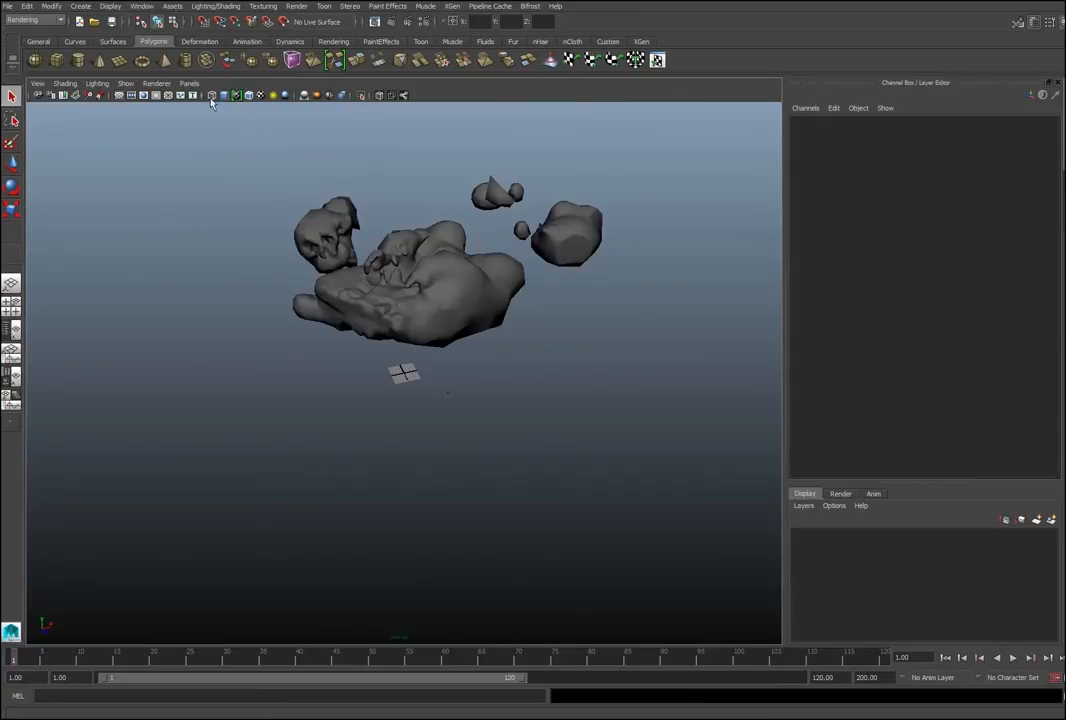
- Look through the tracked camera, end playback at 539, then orbit around the ship mesh
{"action": "left_click", "coordinate": [189, 83]}
{"action": "type", "text": "600"}
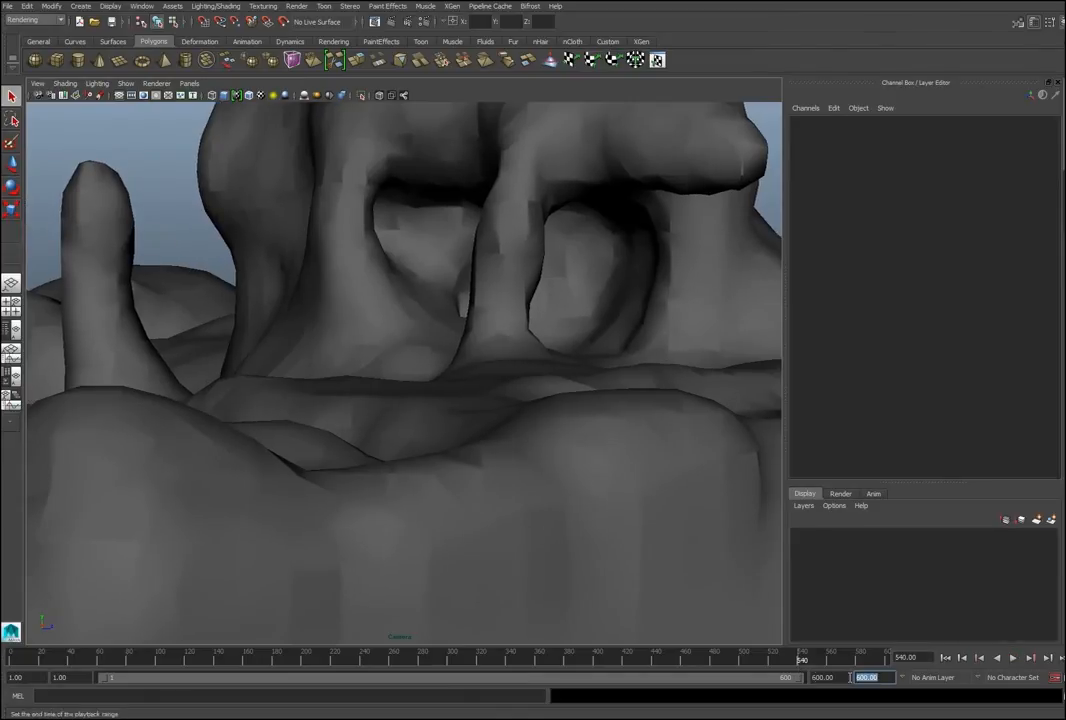
{"action": "type", "text": "54"}
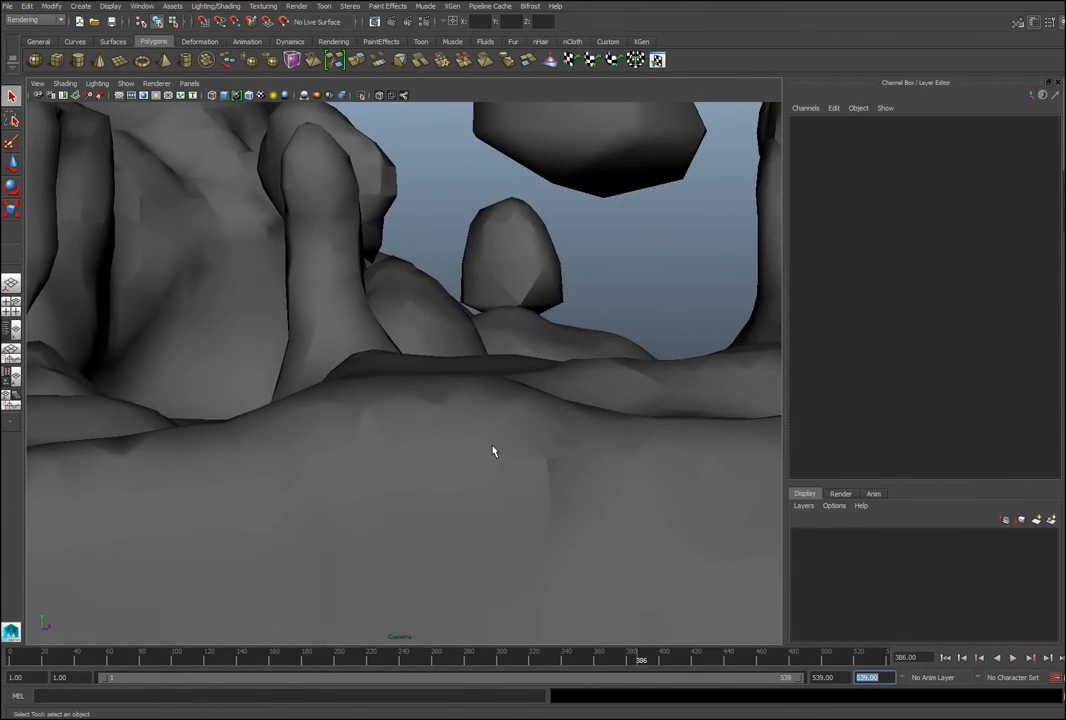
{"action": "left_click", "coordinate": [492, 451]}
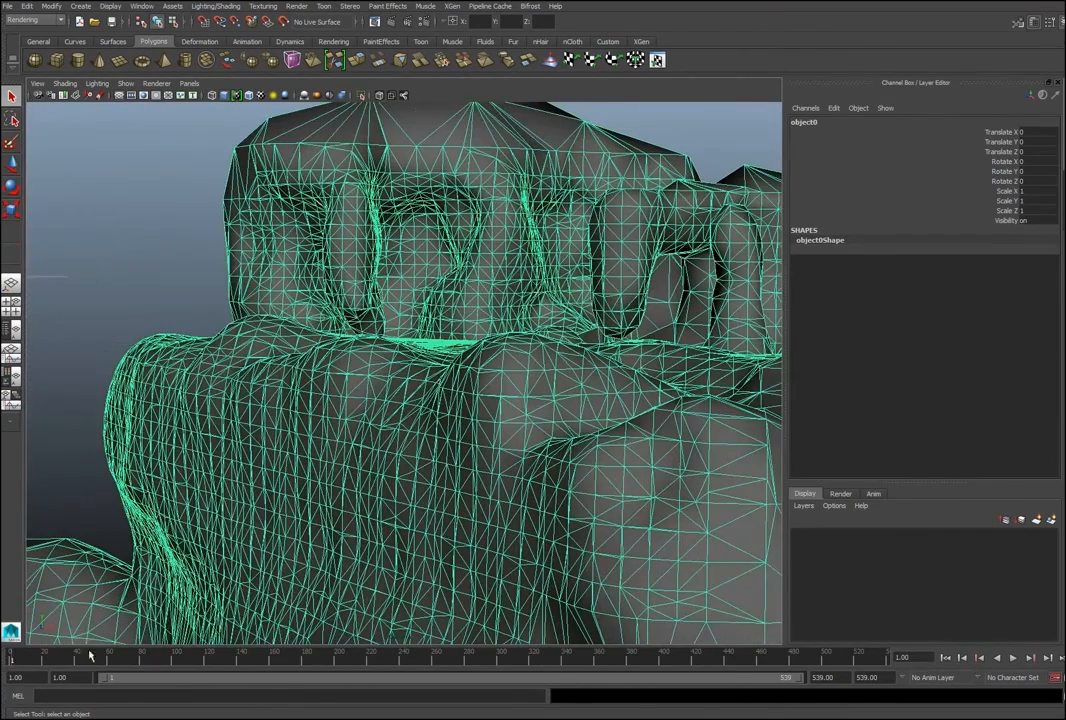
{"action": "left_click", "coordinate": [189, 83]}
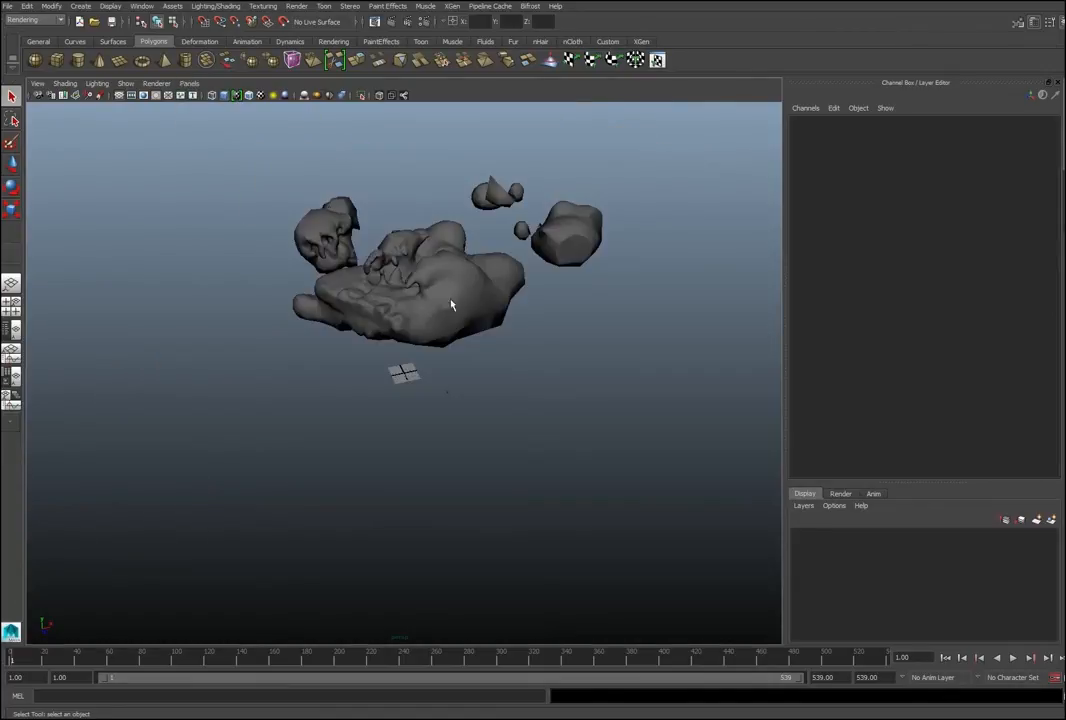
{"action": "left_click_drag", "start_coordinate": [450, 300], "coordinate": [568, 470]}
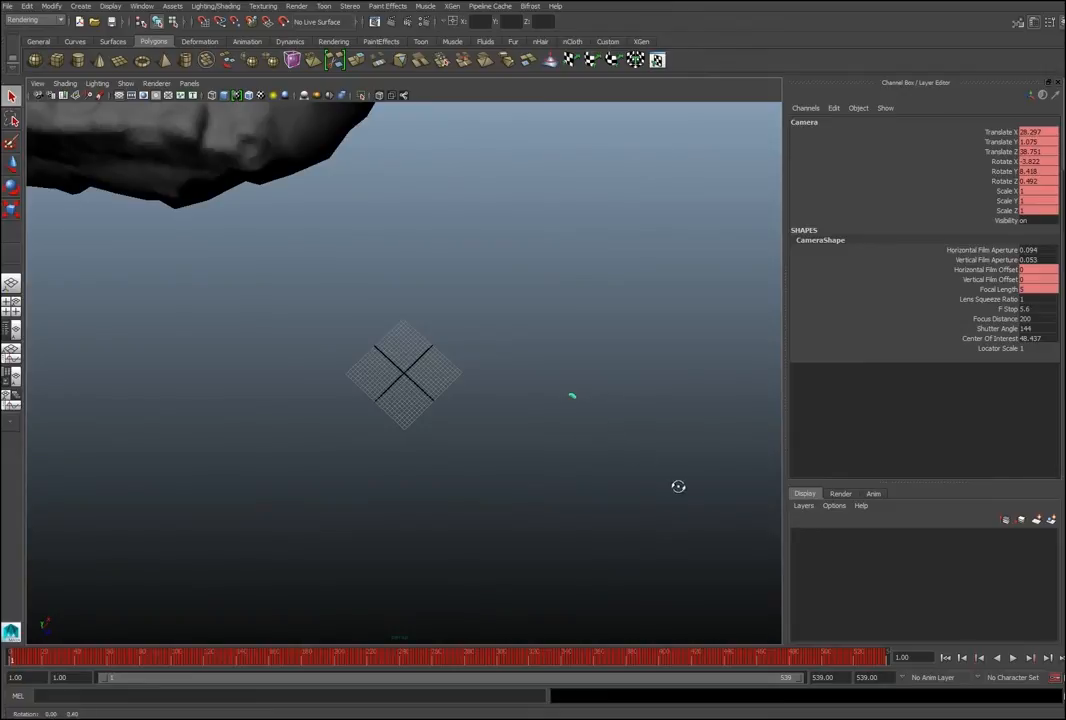
{"action": "left_click_drag", "start_coordinate": [678, 486], "coordinate": [490, 415]}
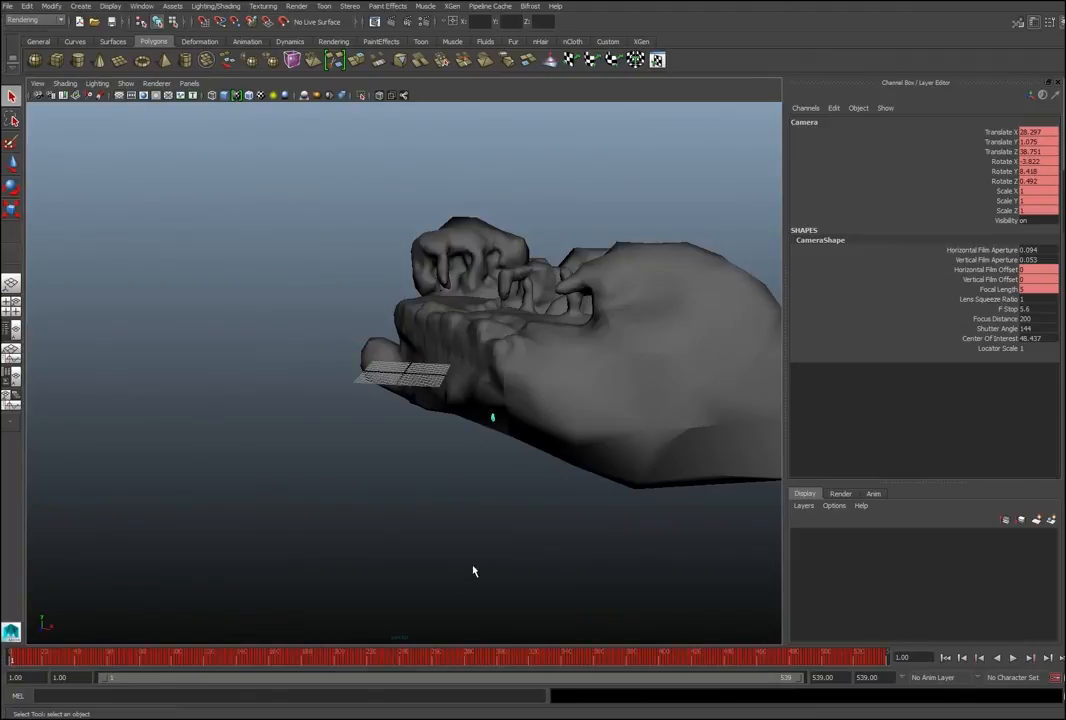
- Deselect the camera and bring up File > Save Scene As for the Maya scene
{"action": "left_click", "coordinate": [474, 571]}
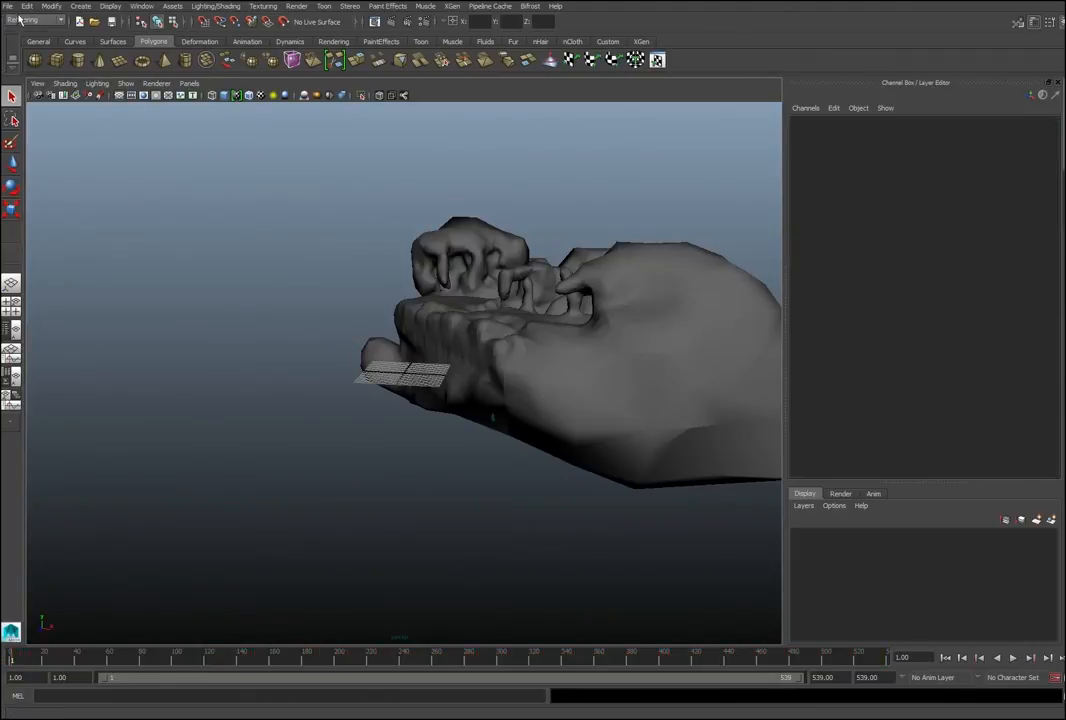
{"action": "left_click", "coordinate": [9, 6]}
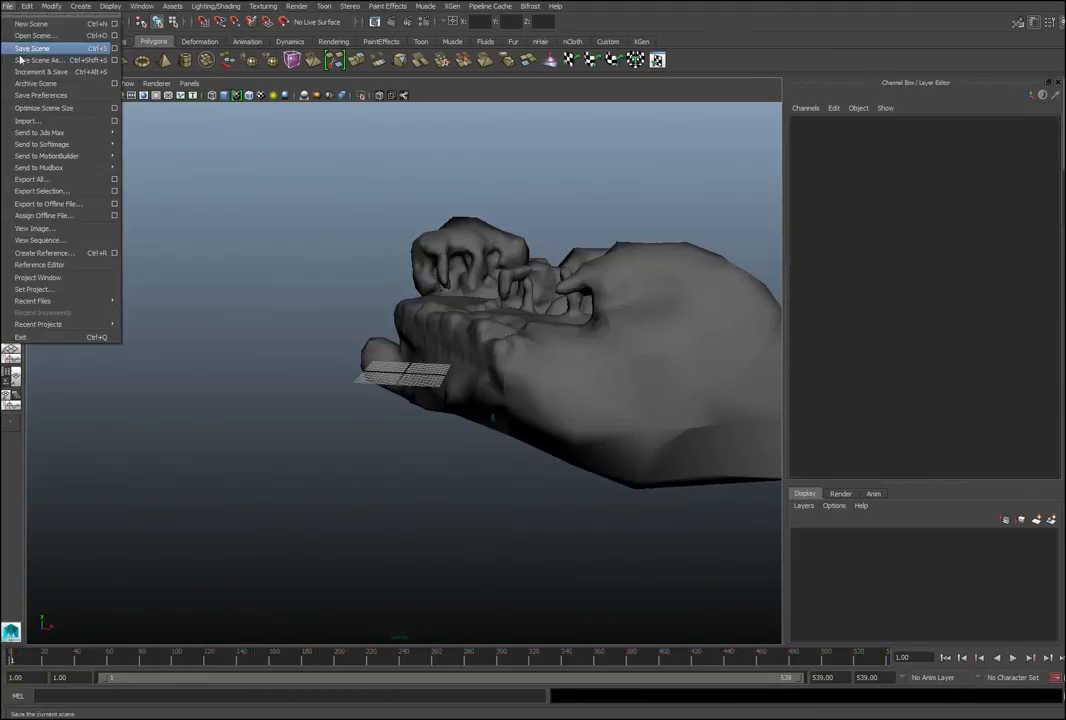
{"action": "left_click", "coordinate": [38, 59]}
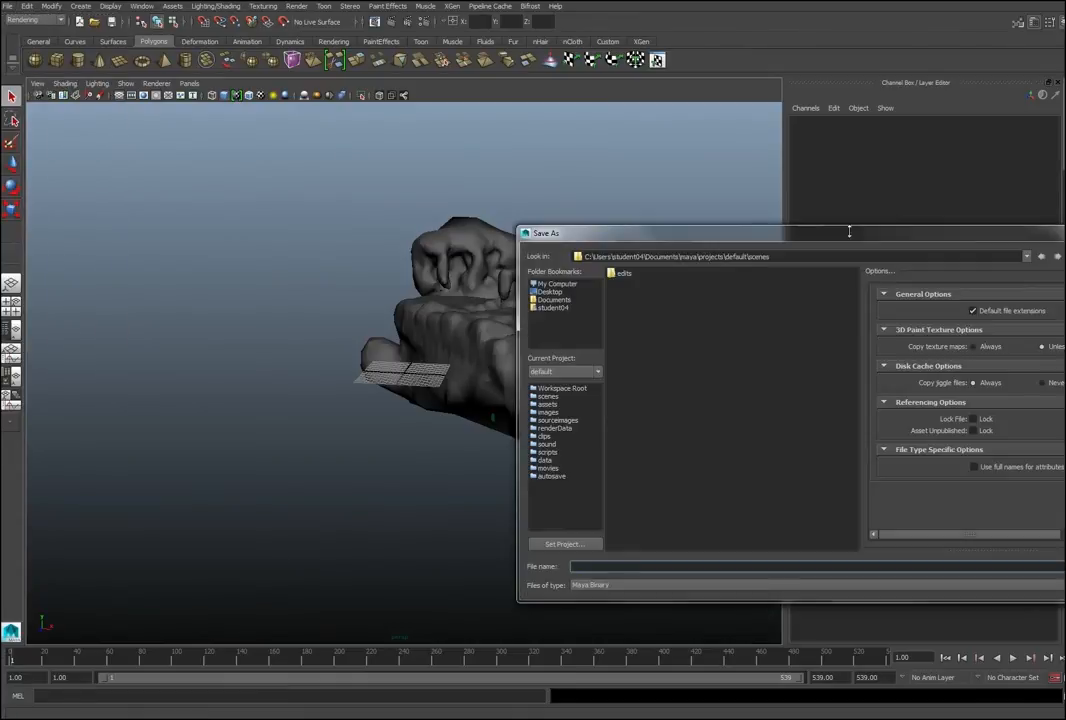